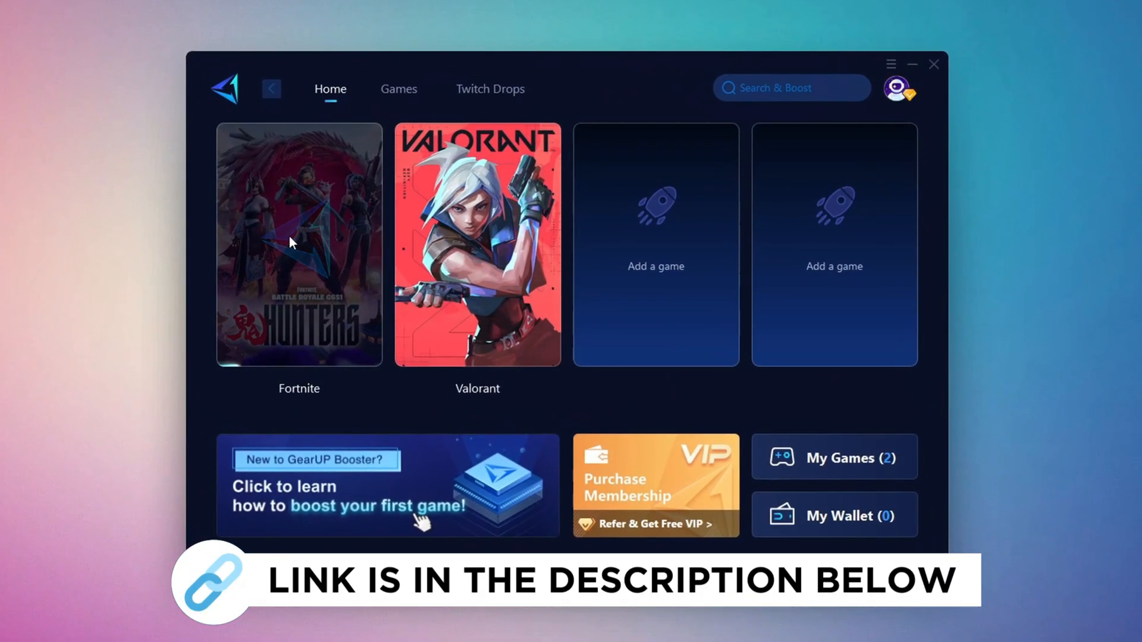
Step: Find 'restore point' via search and reach the Create restore point prompt in System Protection
left_click(398, 89)
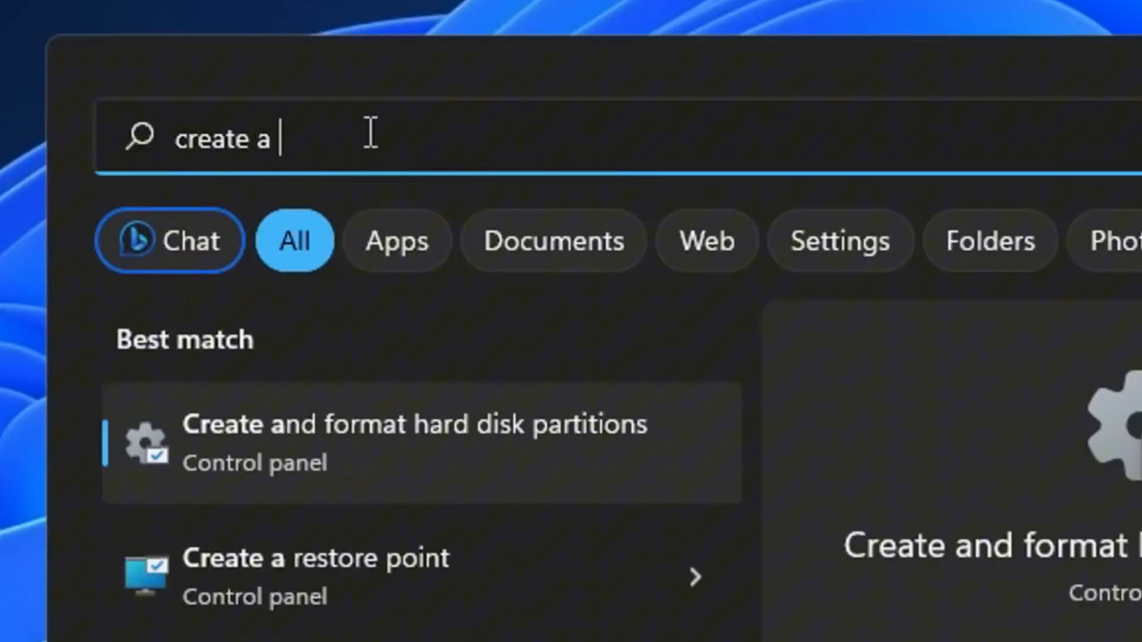
type("restore point")
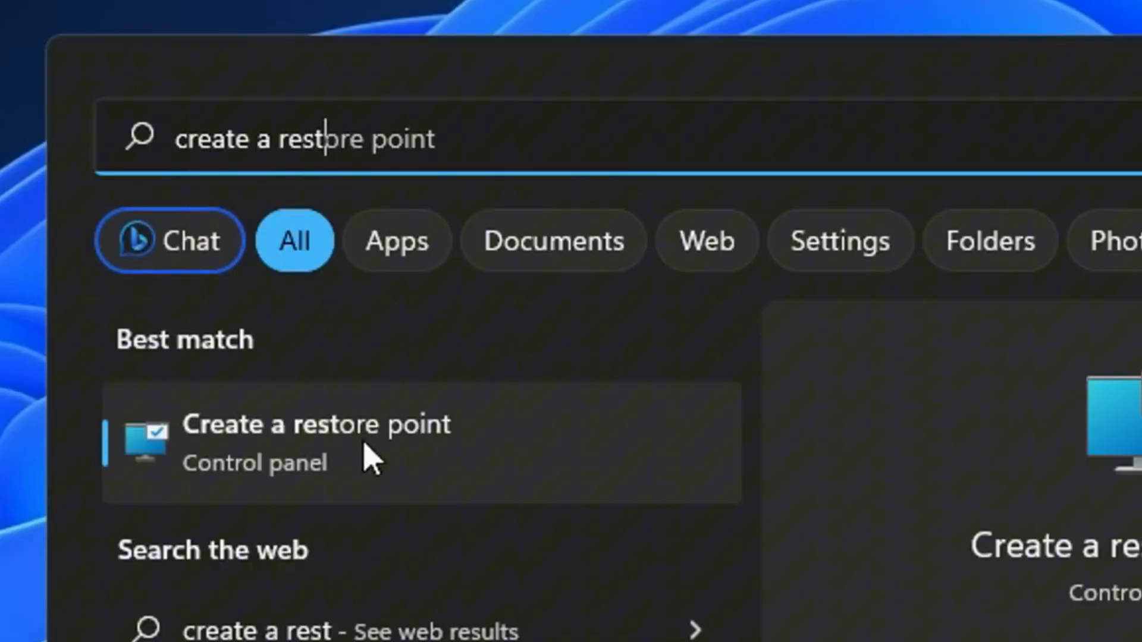
left_click(316, 442)
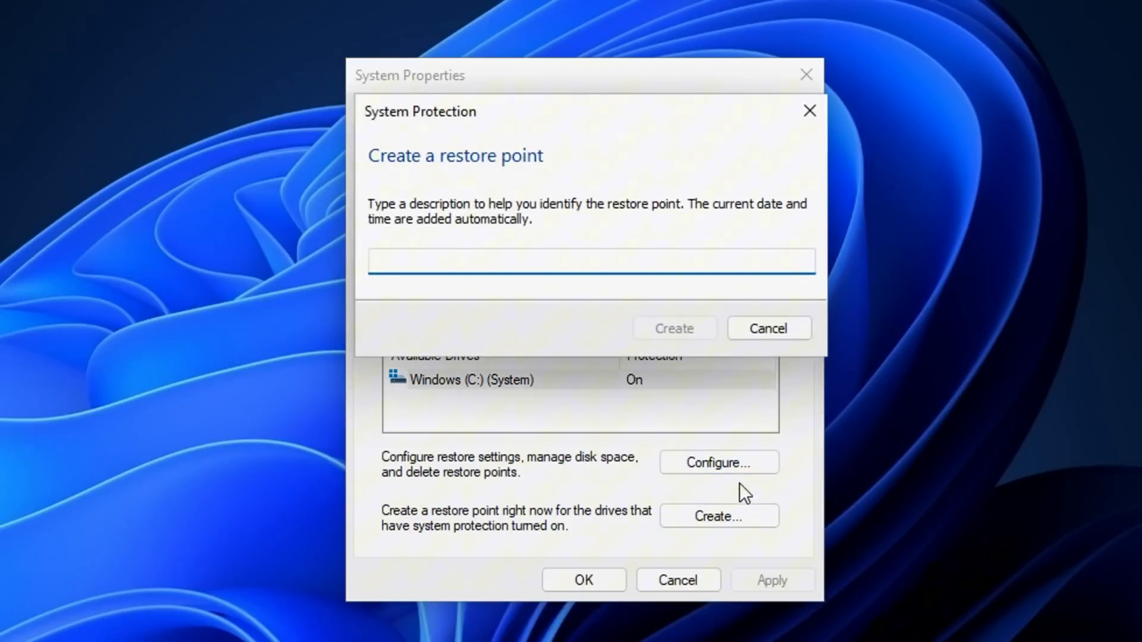
left_click(672, 328)
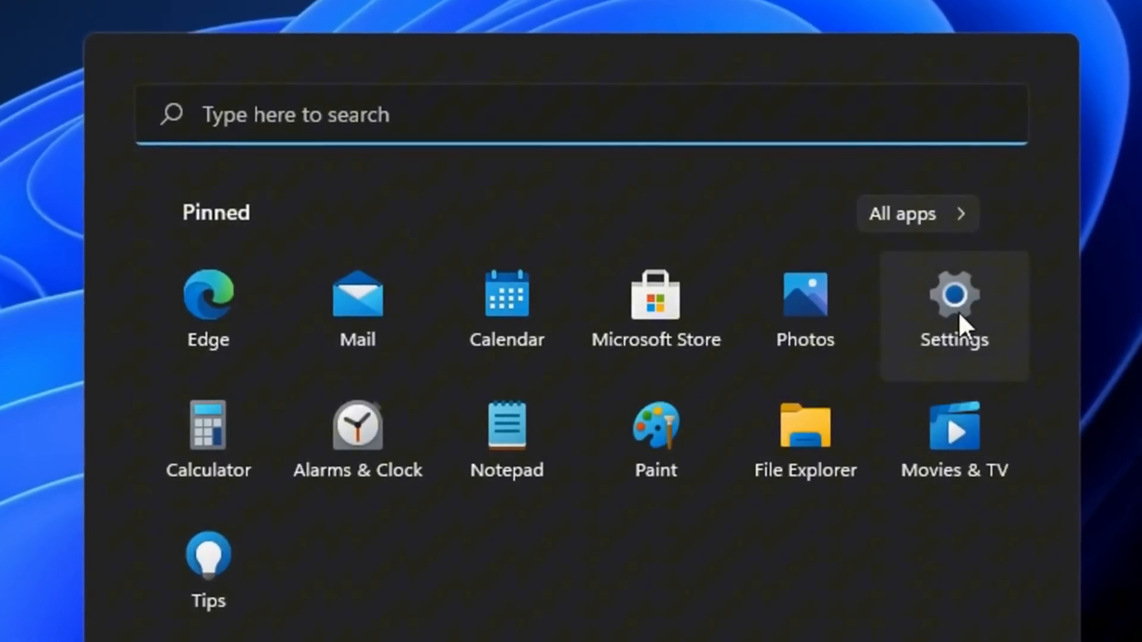
Step: Untick device setup suggestions under System > Notifications, then reach the Storage page
left_click(953, 299)
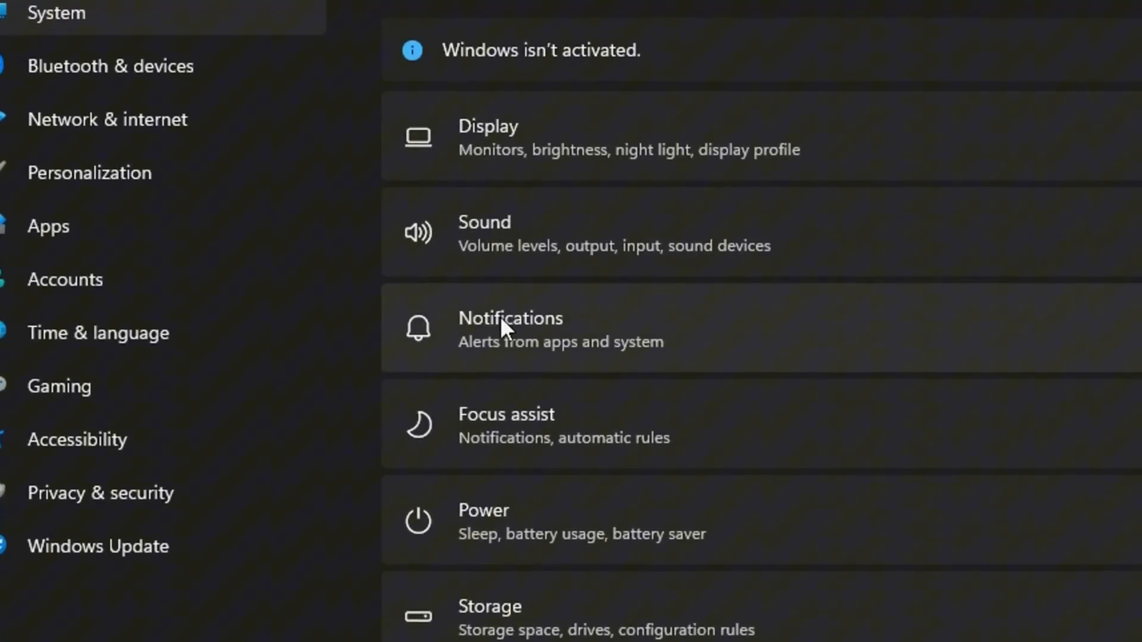
left_click(510, 318)
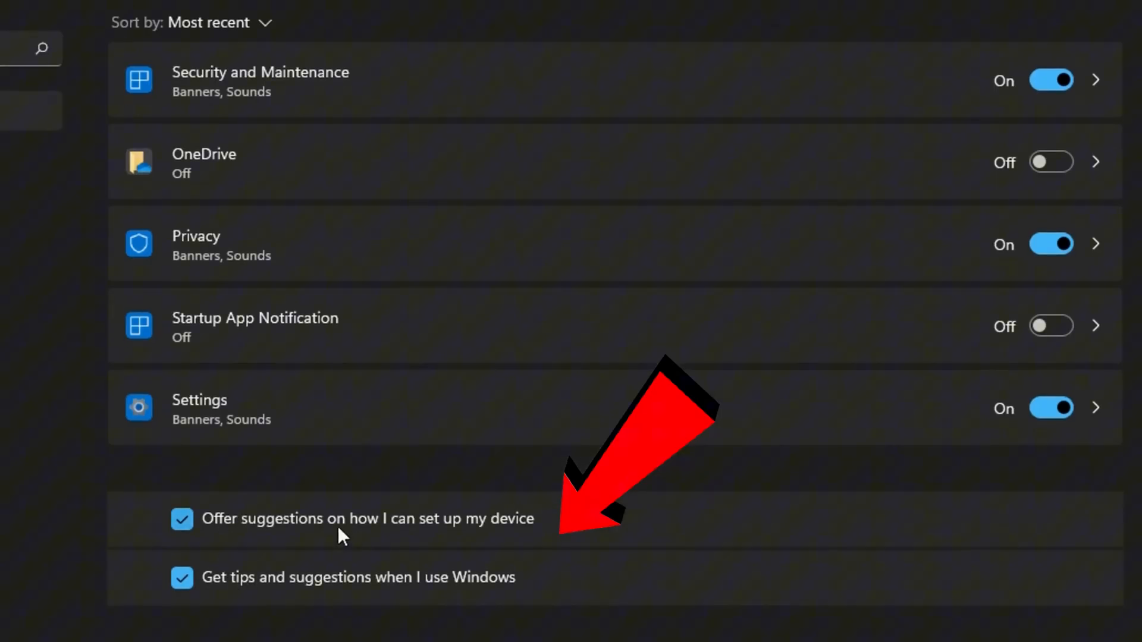
left_click(182, 518)
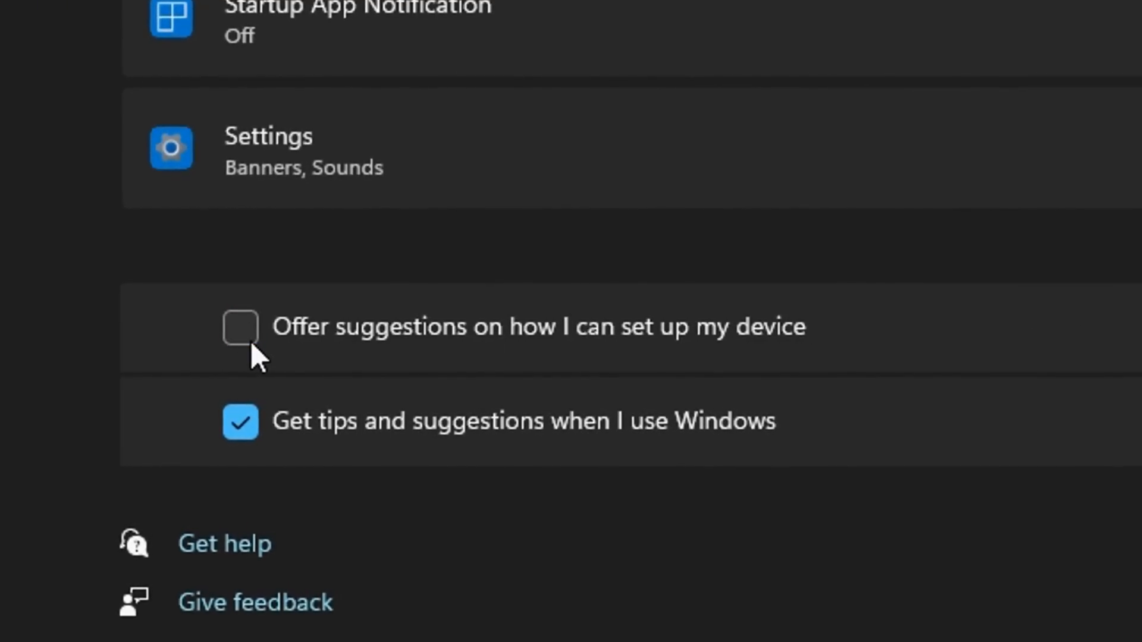
left_click(240, 421)
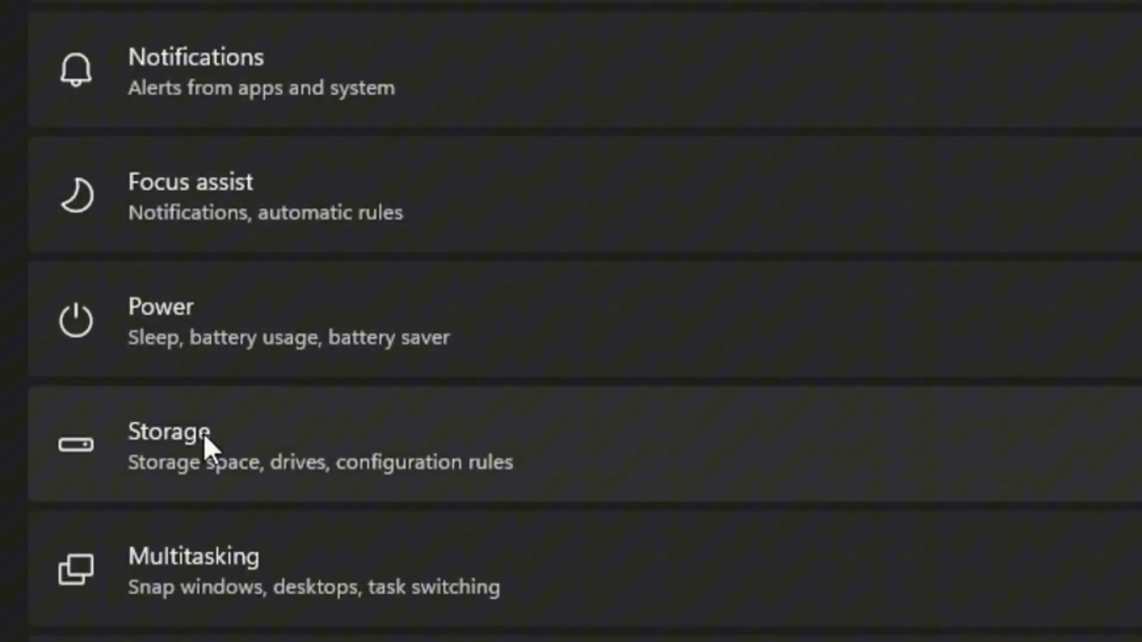
left_click(168, 444)
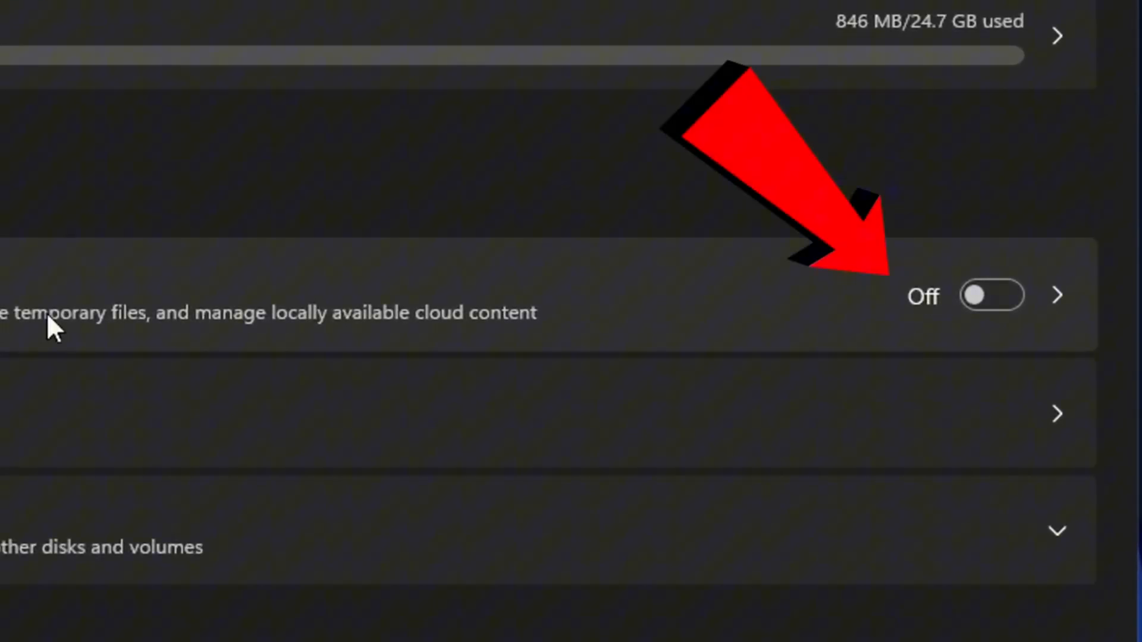
mouse_move(684, 306)
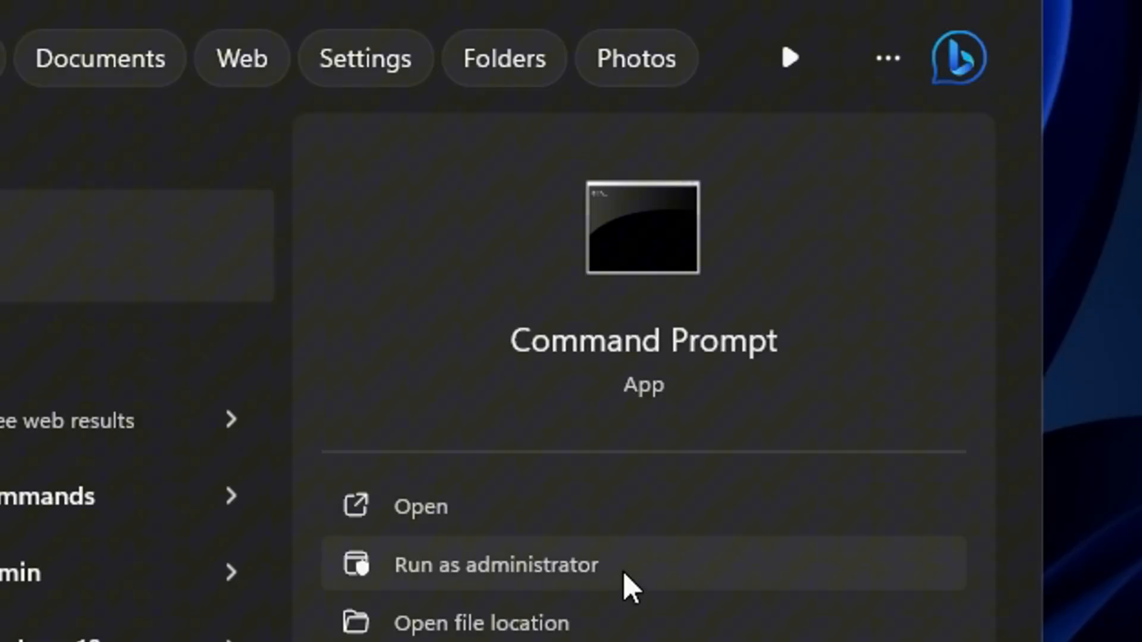
Step: Launch cmd as administrator and confirm the User Account Control prompt with Yes
left_click(495, 564)
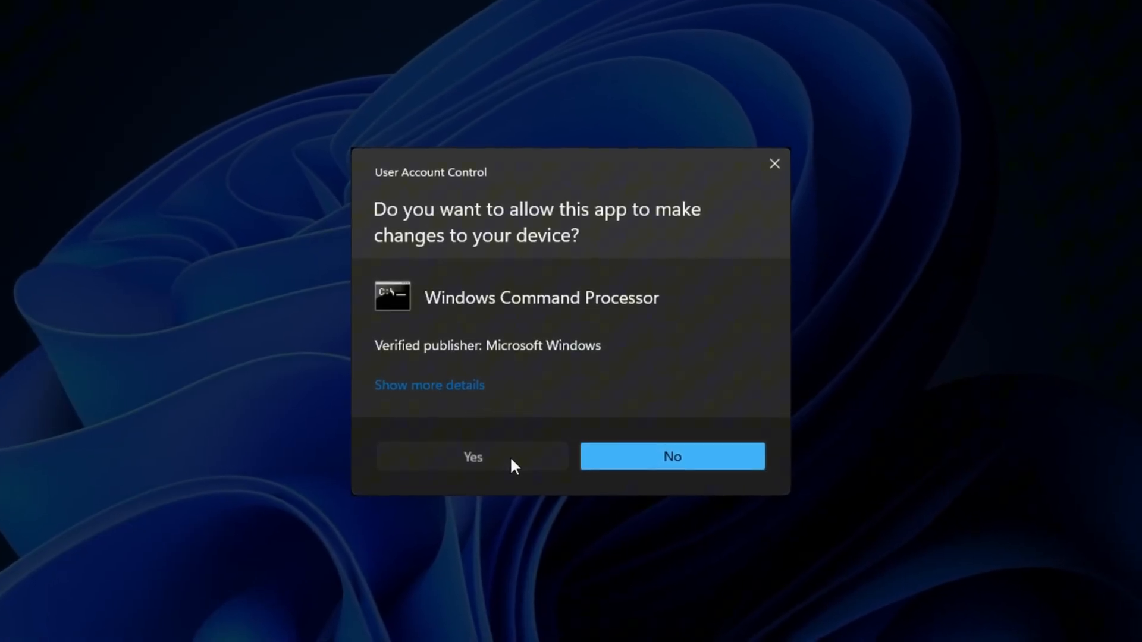
left_click(471, 457)
type("DISM /Online /Cleanup-Image /CheckH")
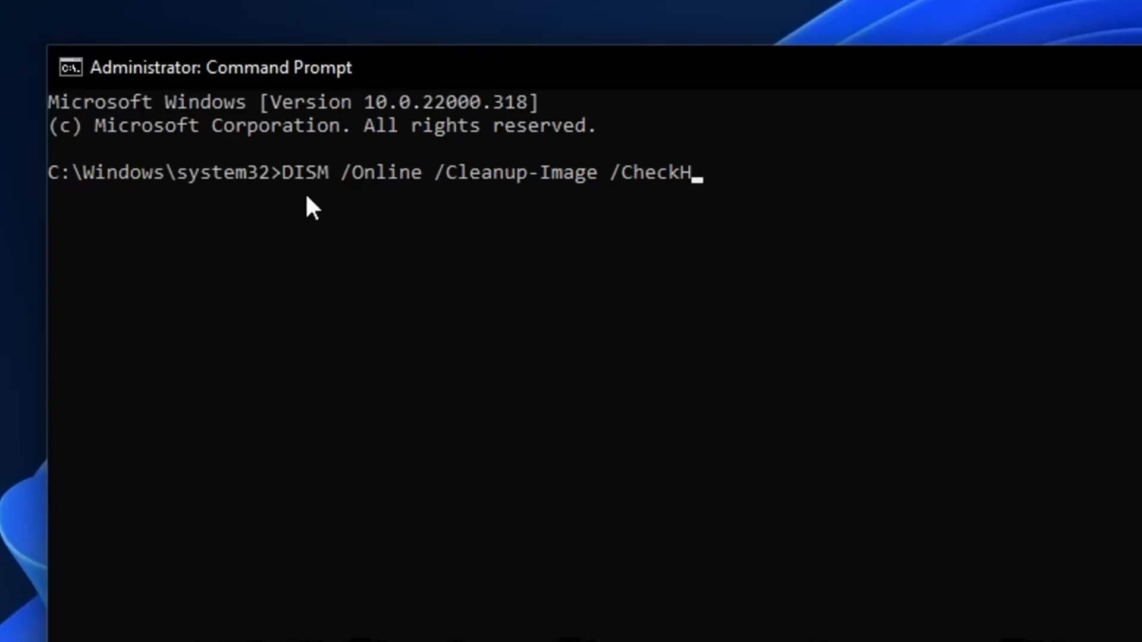
Step: Complete and run DISM /Online /Cleanup-Image /CheckHealth at the system32 prompt
type("ealth")
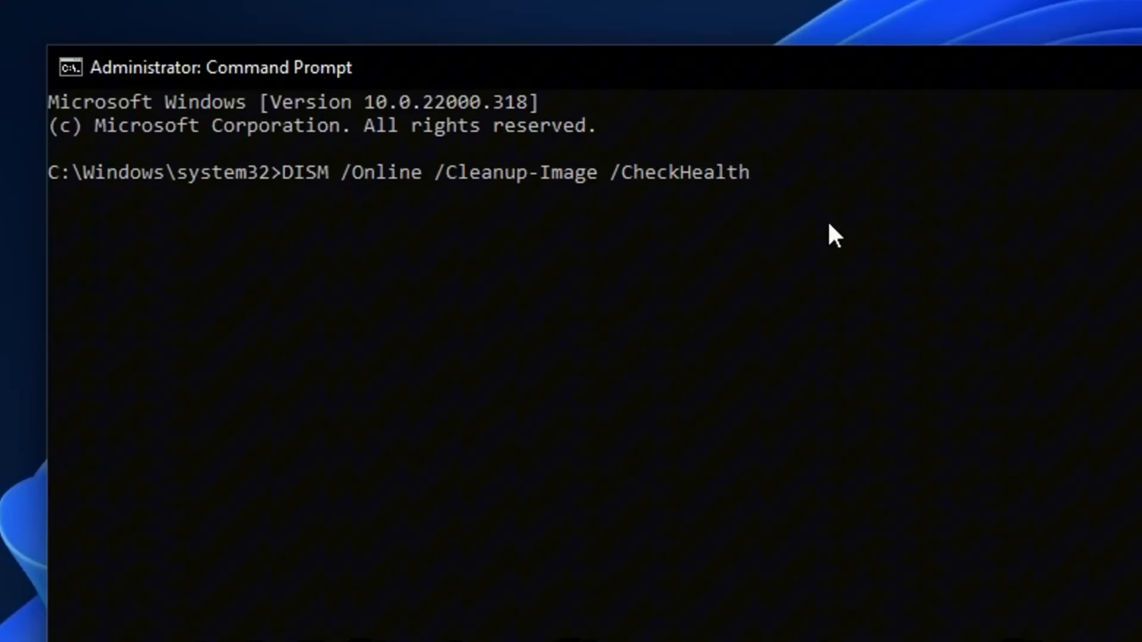
mouse_move(360, 230)
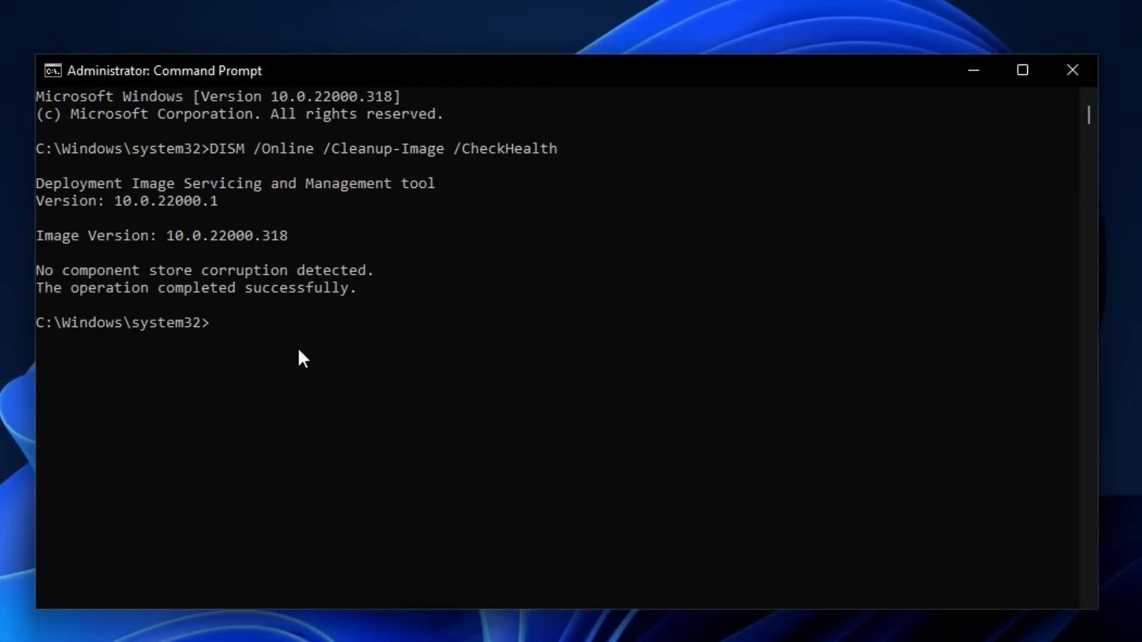
mouse_move(159, 363)
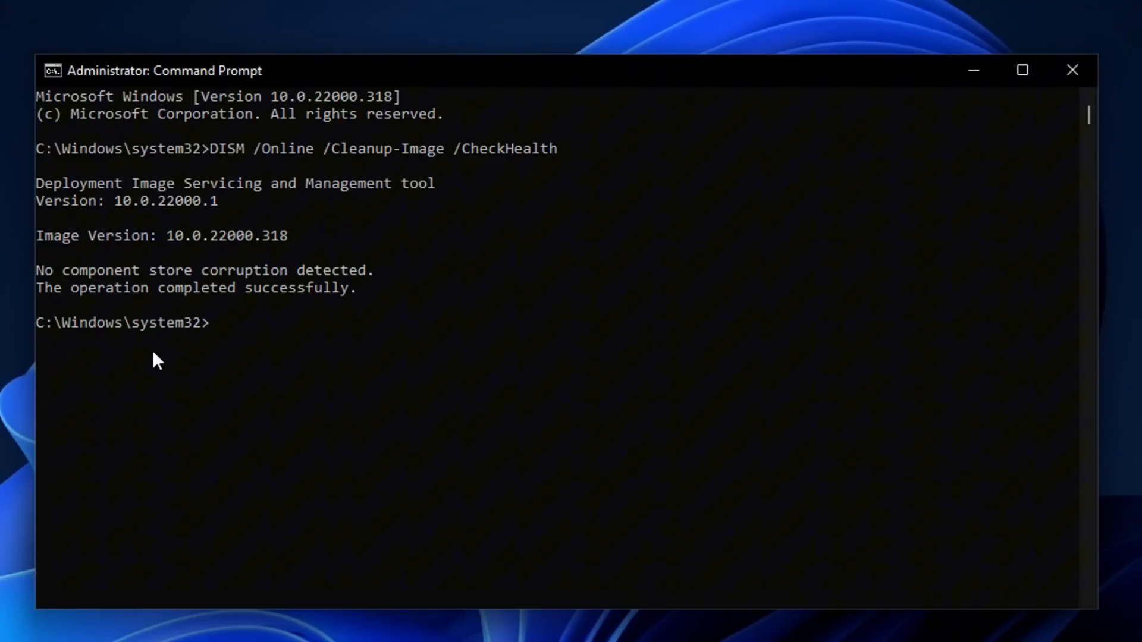
mouse_move(211, 313)
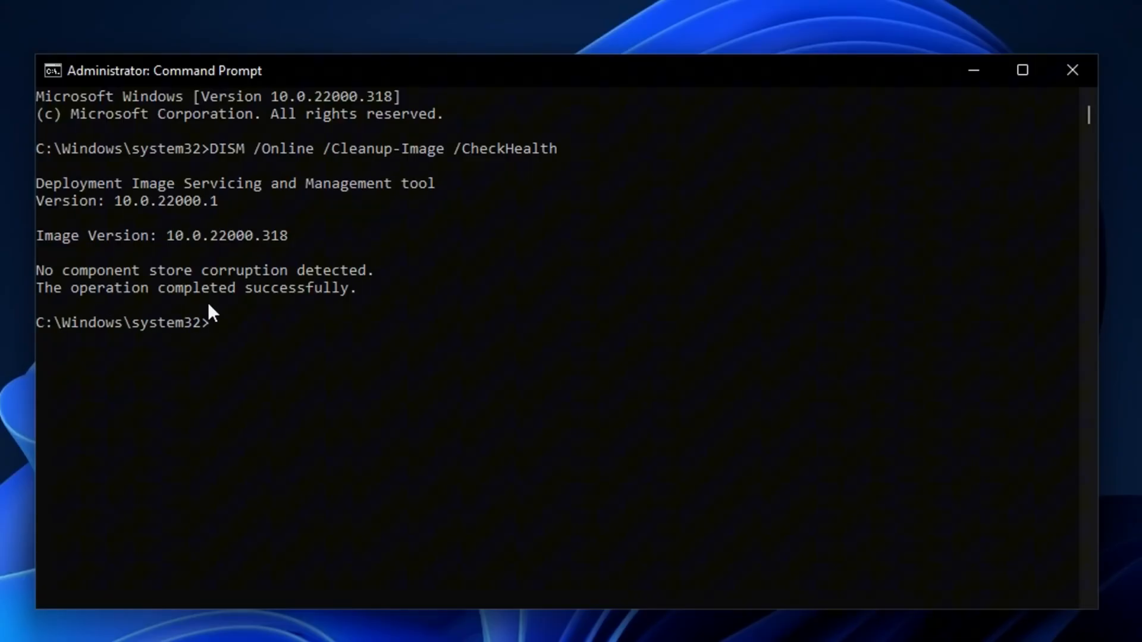
mouse_move(171, 367)
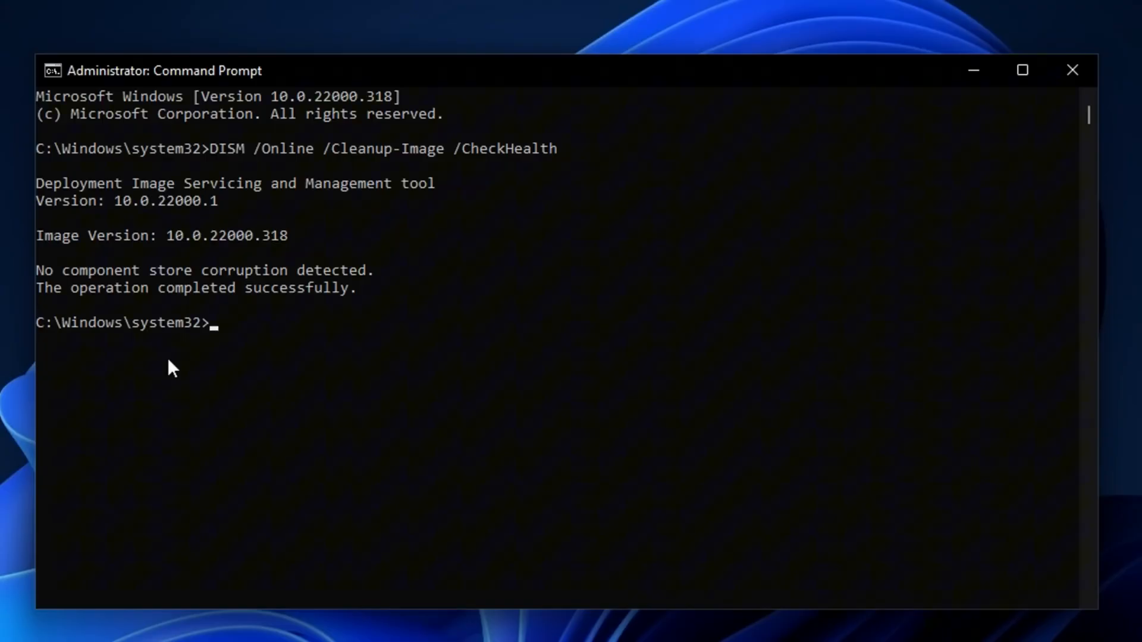
mouse_move(301, 367)
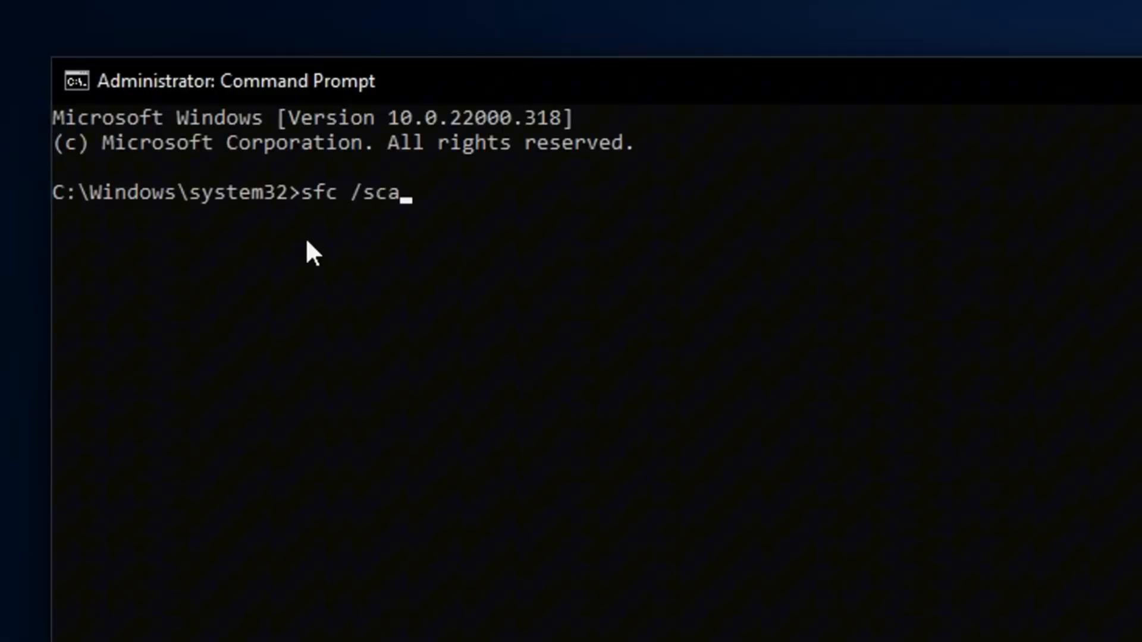
Step: Run sfc /scannow to begin the system file verification scan
type("nnow")
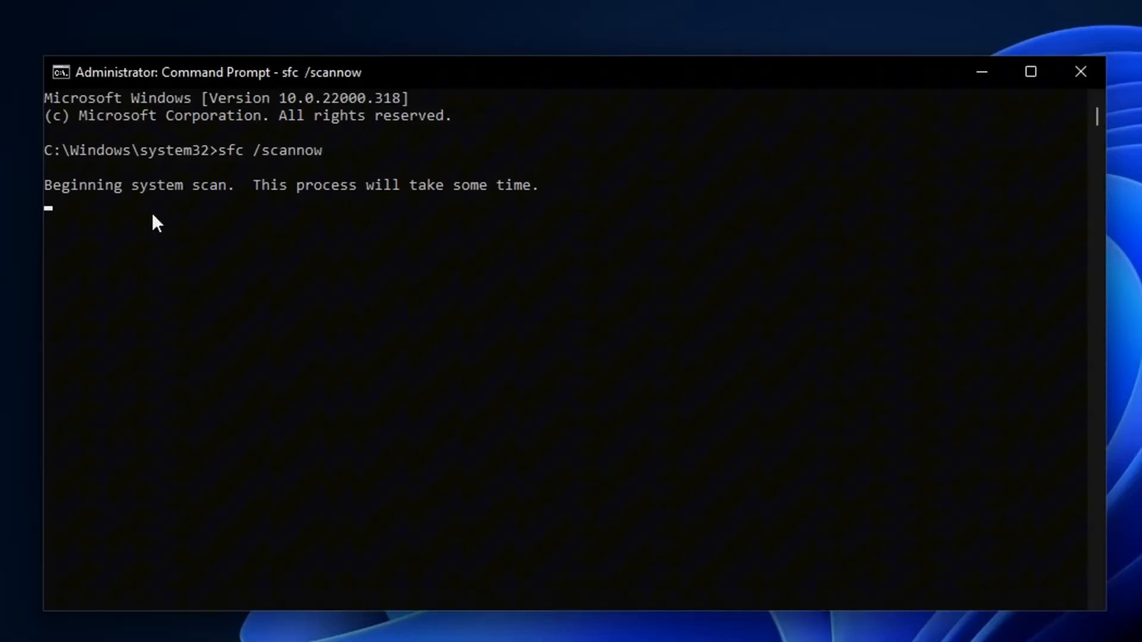
mouse_move(230, 231)
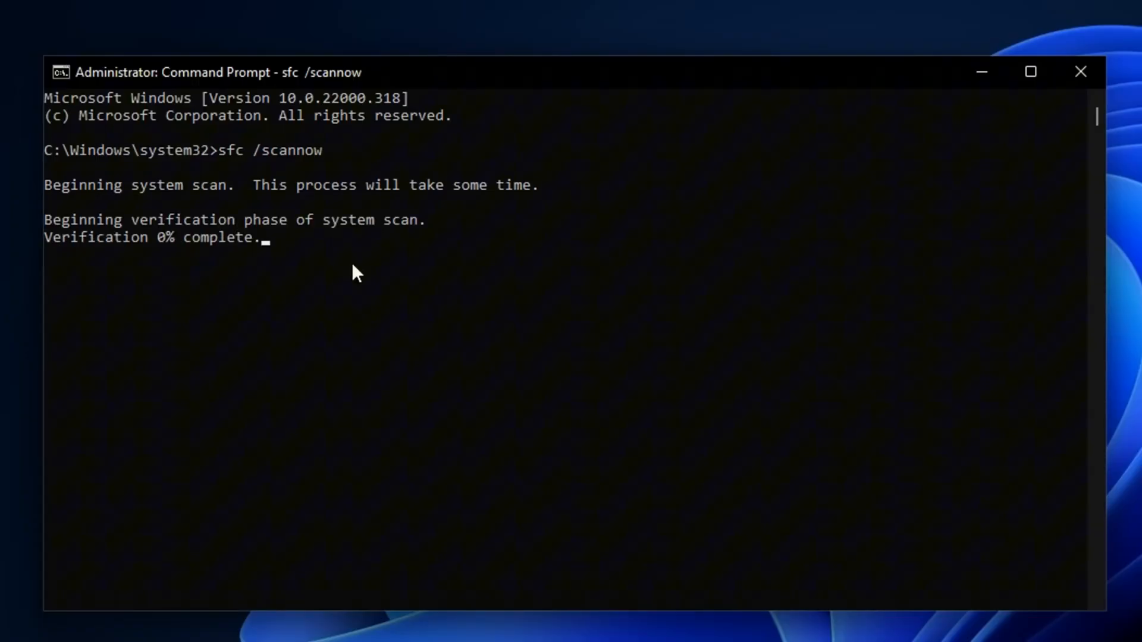
mouse_move(808, 269)
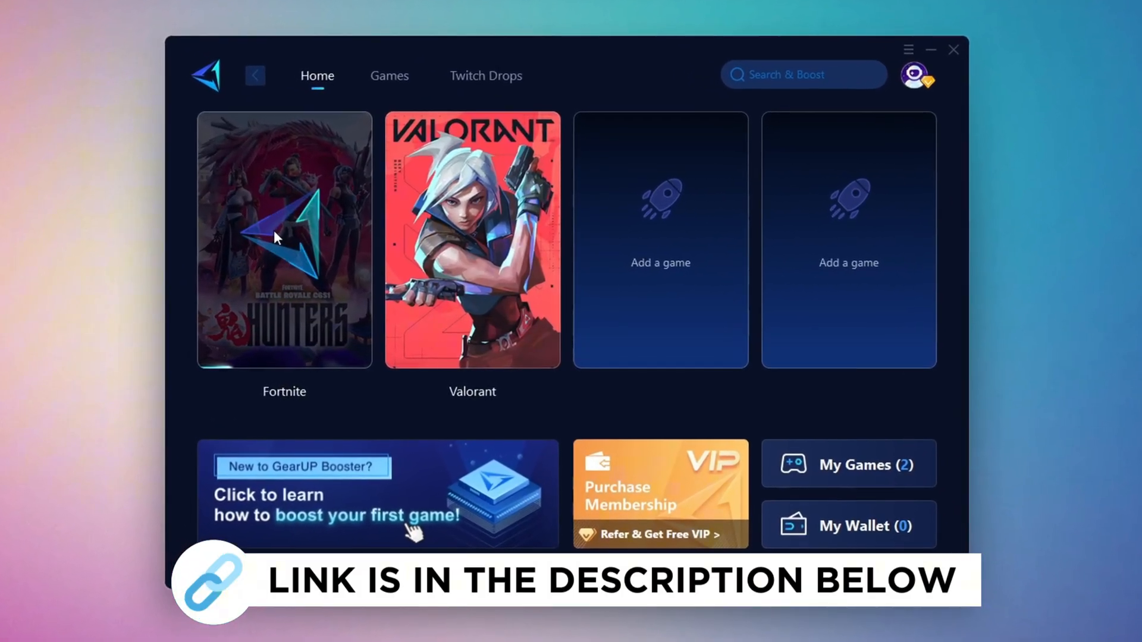
left_click(388, 76)
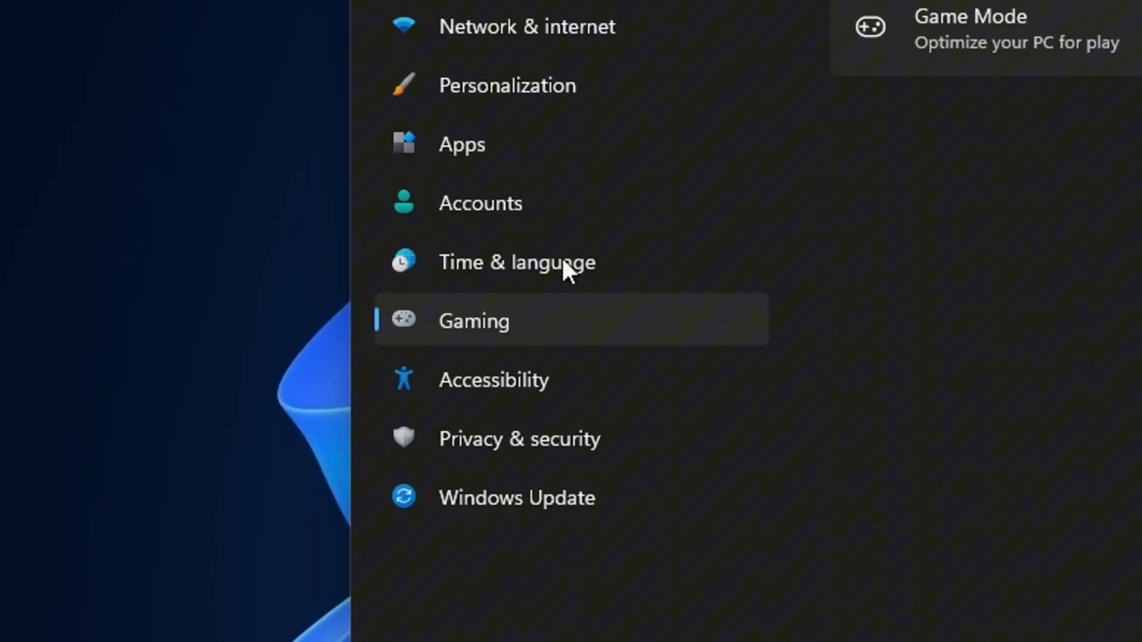
Step: Review the Xbox Game Bar page under Gaming, leaving the controller button setting On
left_click(473, 320)
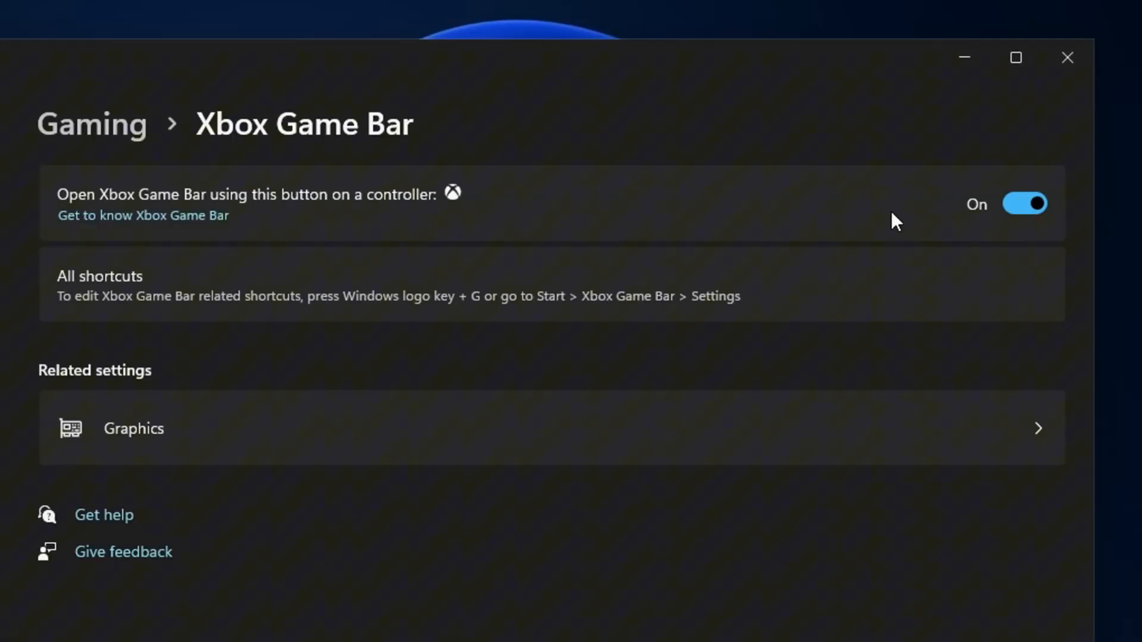
left_click(1023, 204)
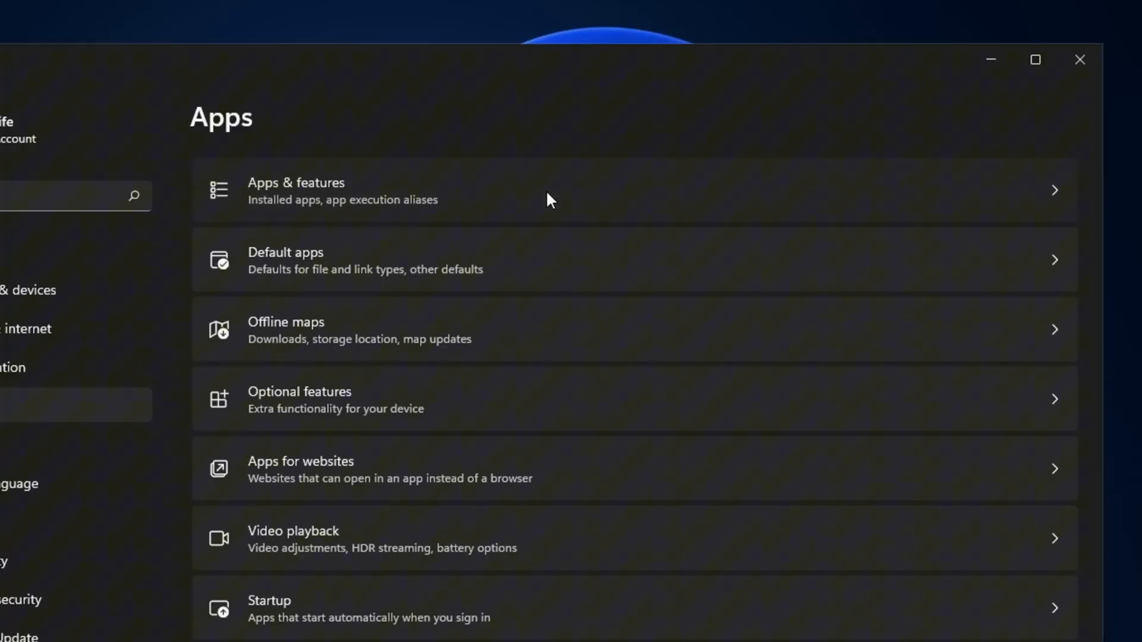
Step: Review the Apps & features list of 41 installed apps by scrolling through it
left_click(296, 190)
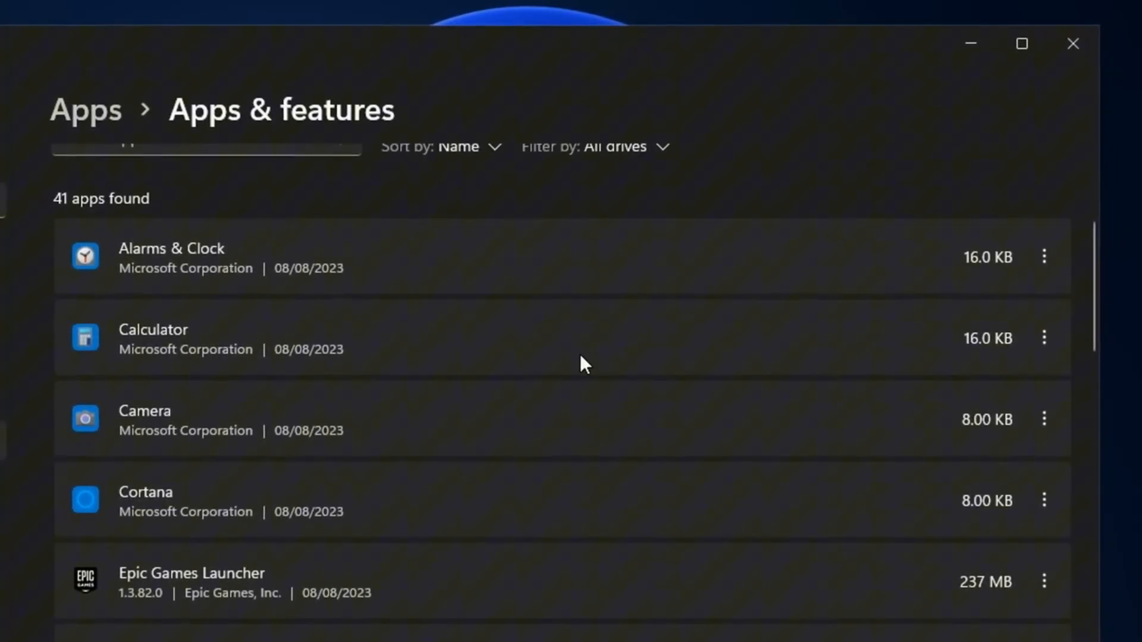
scroll("down", 3)
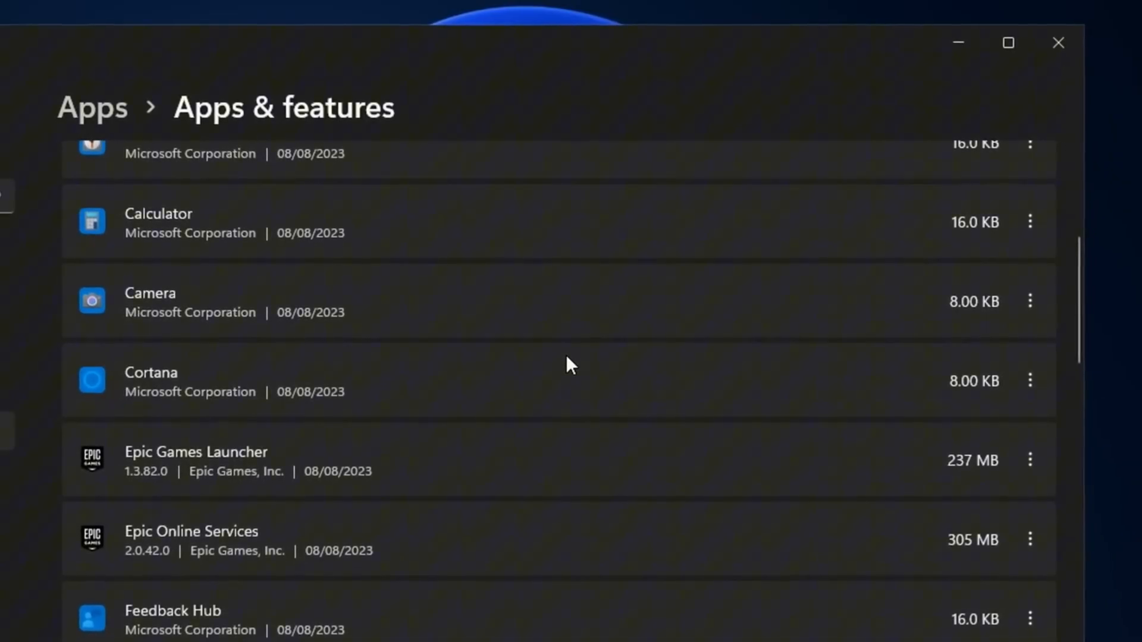
scroll("down", 3)
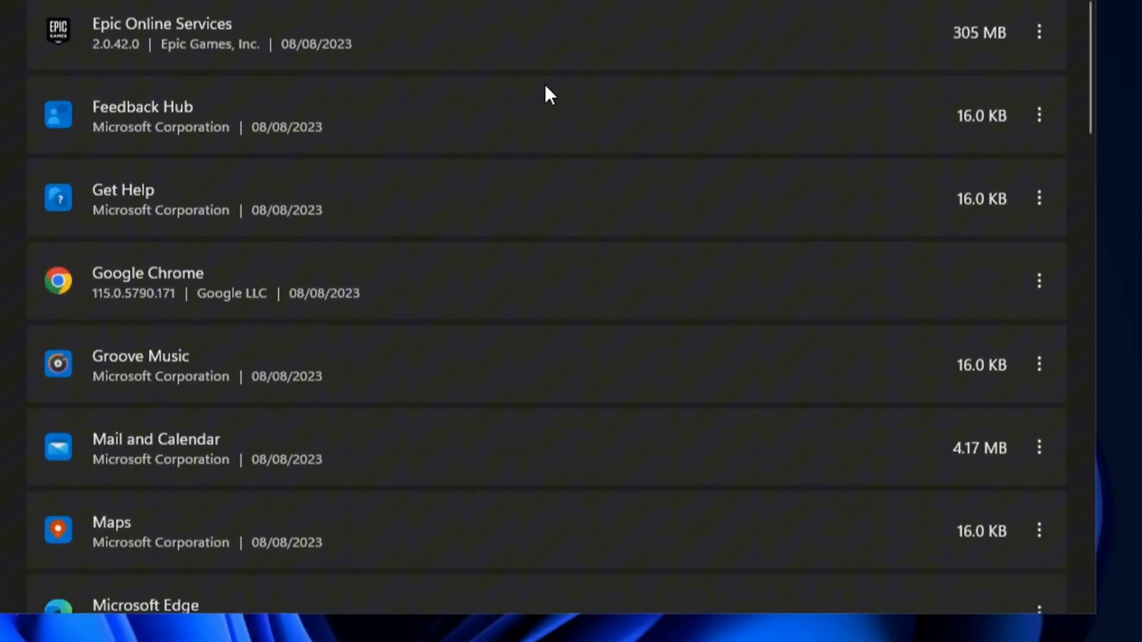
scroll("down", 3)
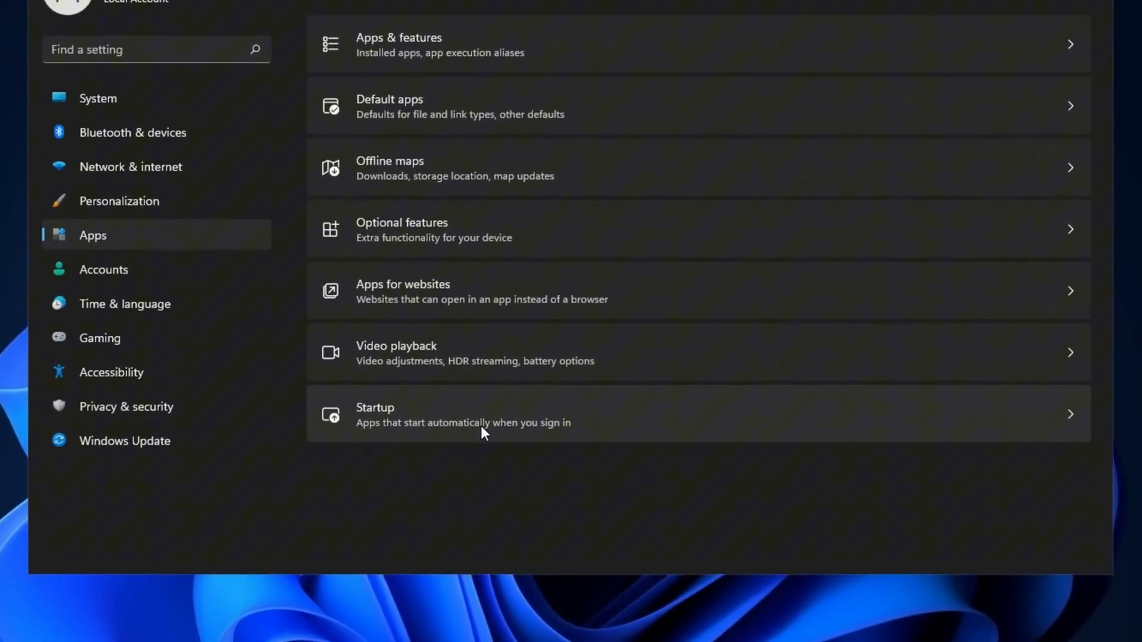
Step: Sort Startup apps by Startup impact and turn Microsoft Edge's startup entry off
left_click(466, 414)
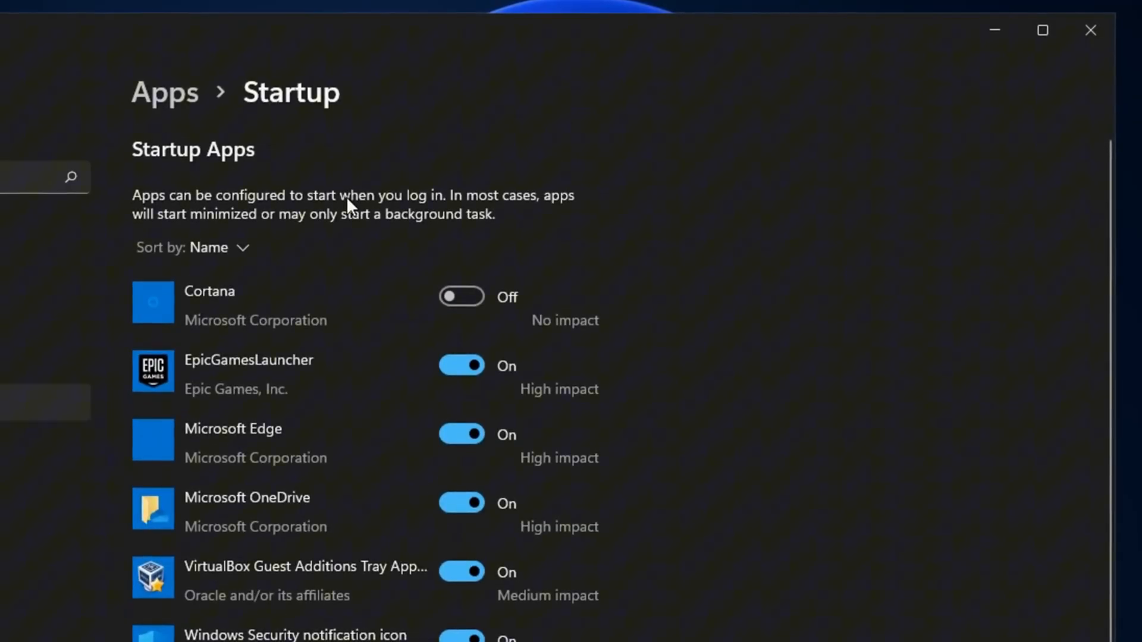
mouse_move(384, 467)
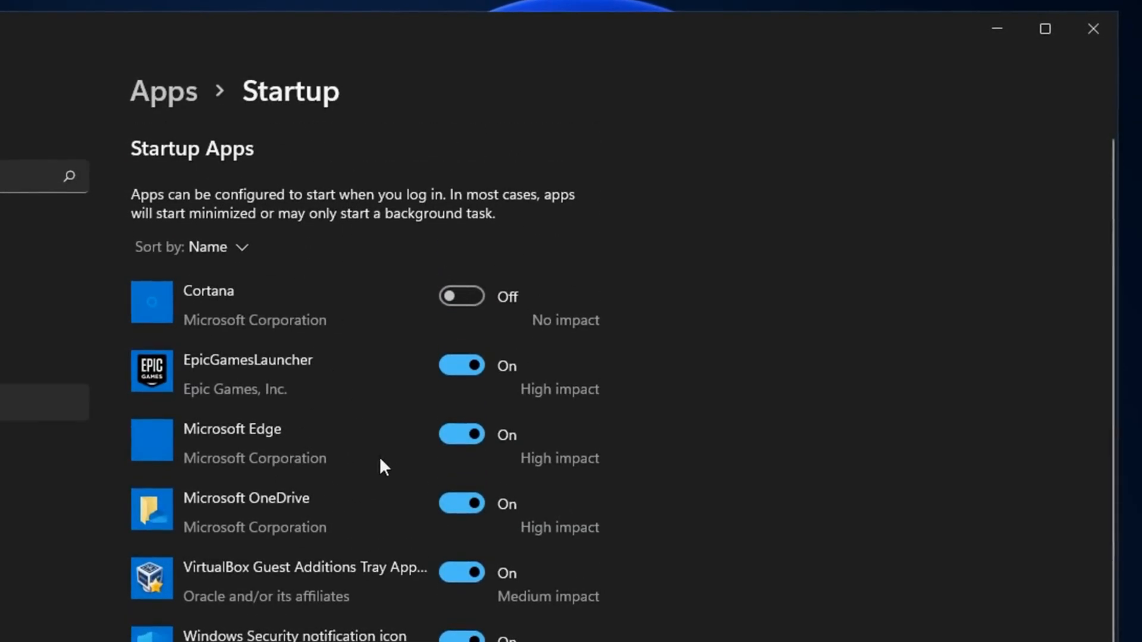
left_click(191, 246)
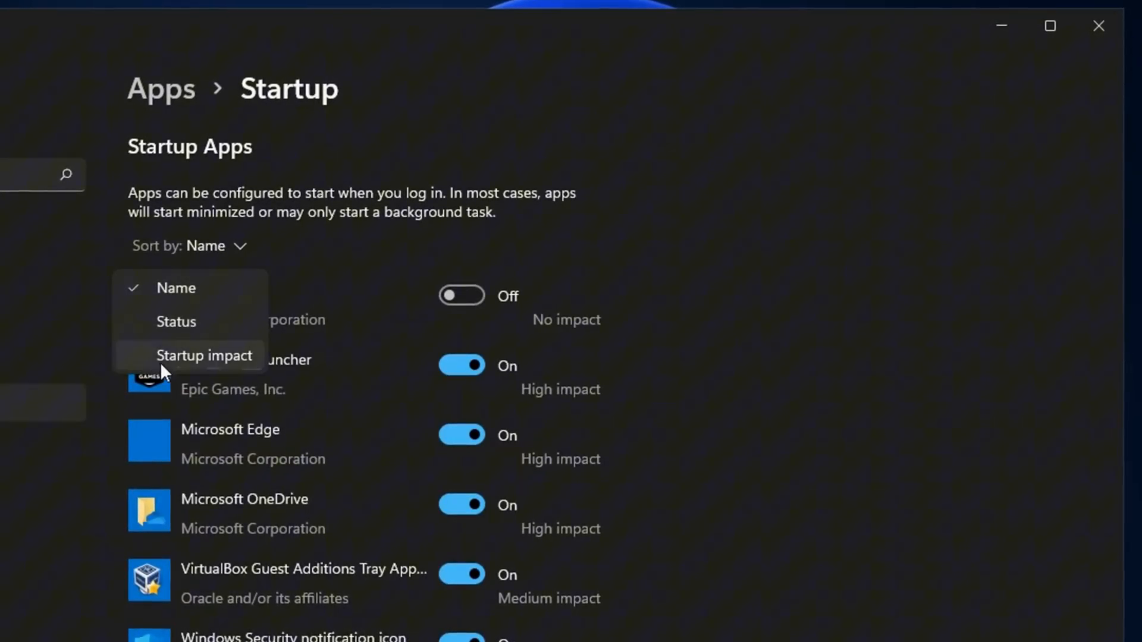
left_click(205, 356)
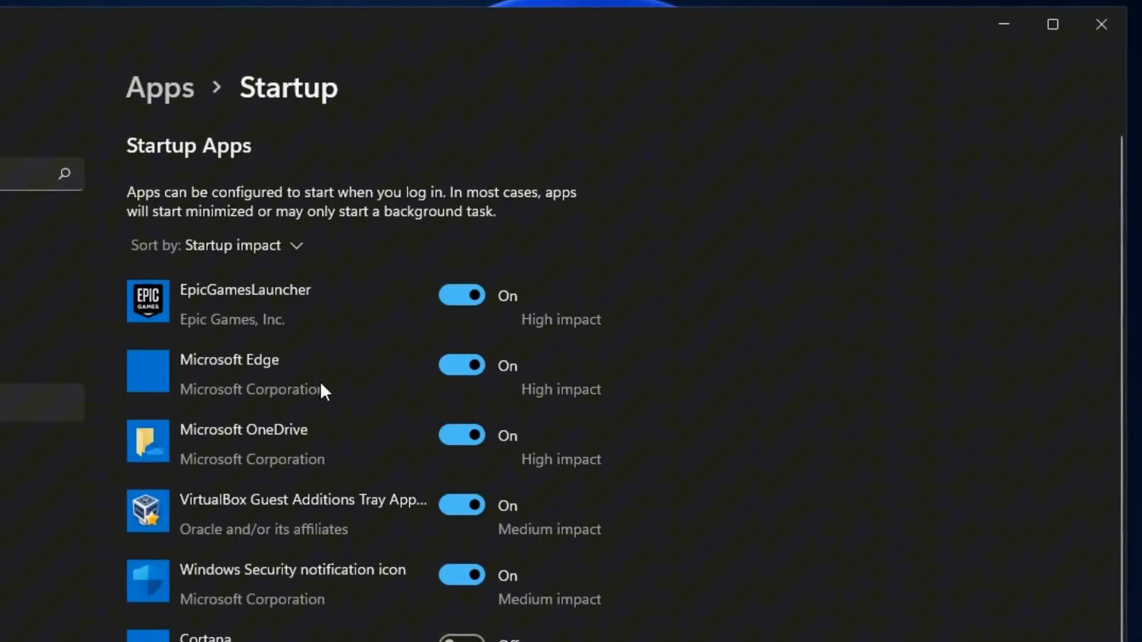
mouse_move(211, 373)
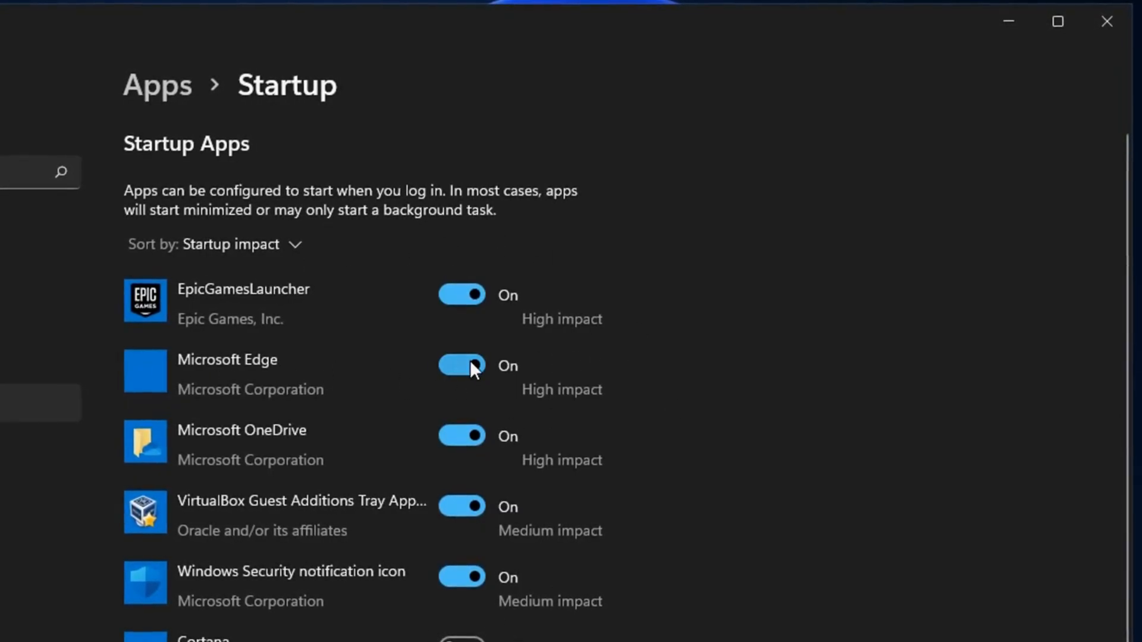
left_click(461, 366)
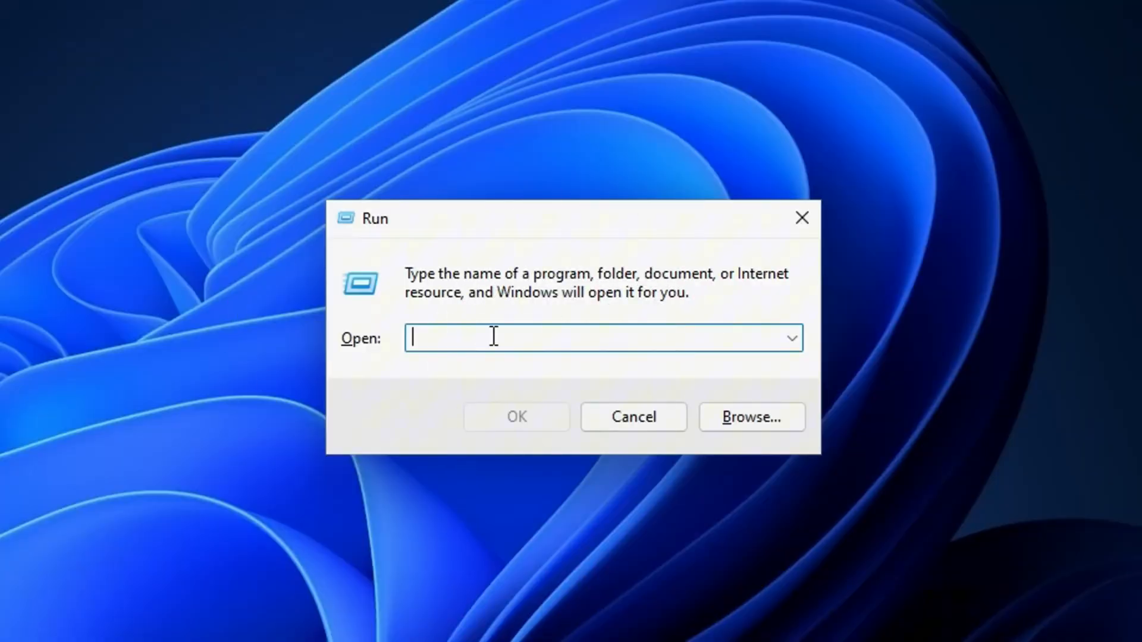
Step: Run 'temp', delete everything in Windows Temp, skipping the in-use MUBSTemp folder for all items
type("temp")
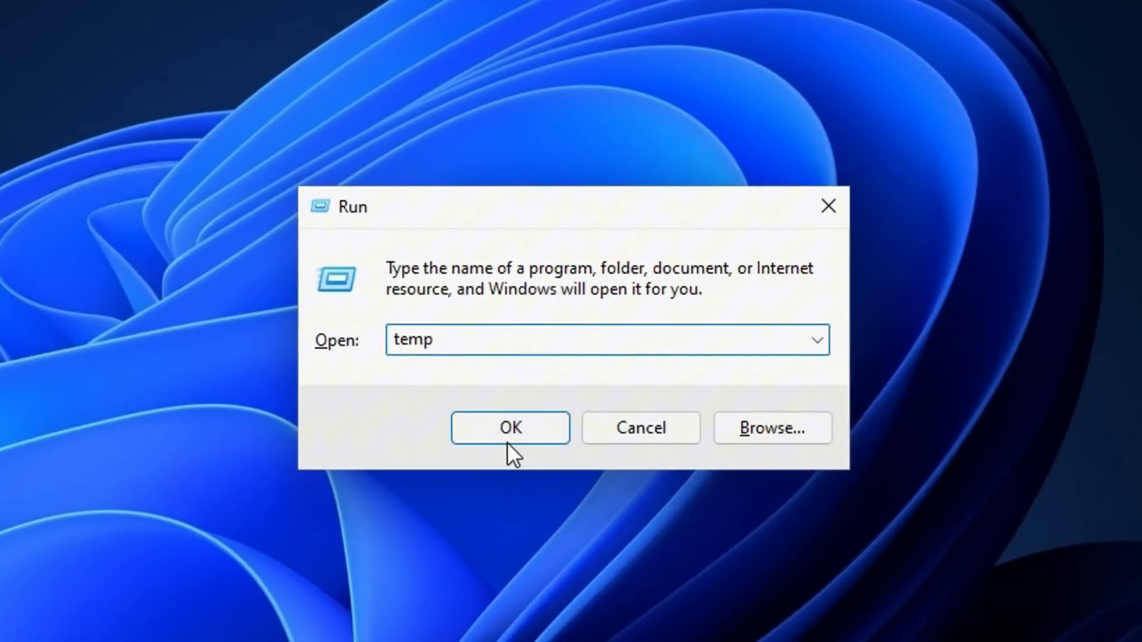
left_click(509, 427)
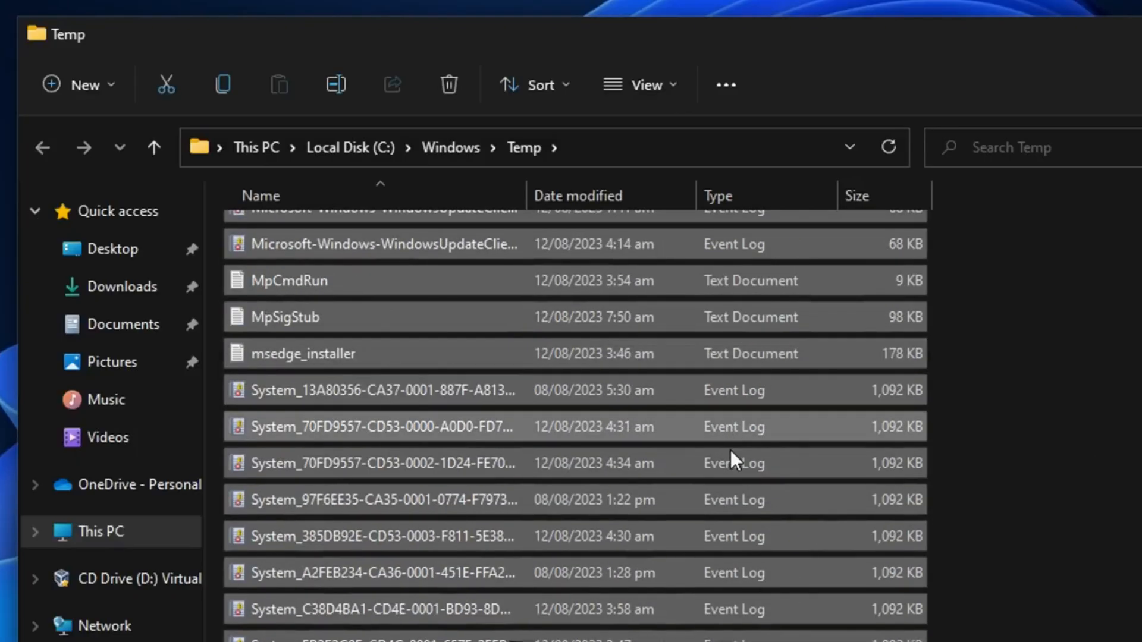
left_click(448, 84)
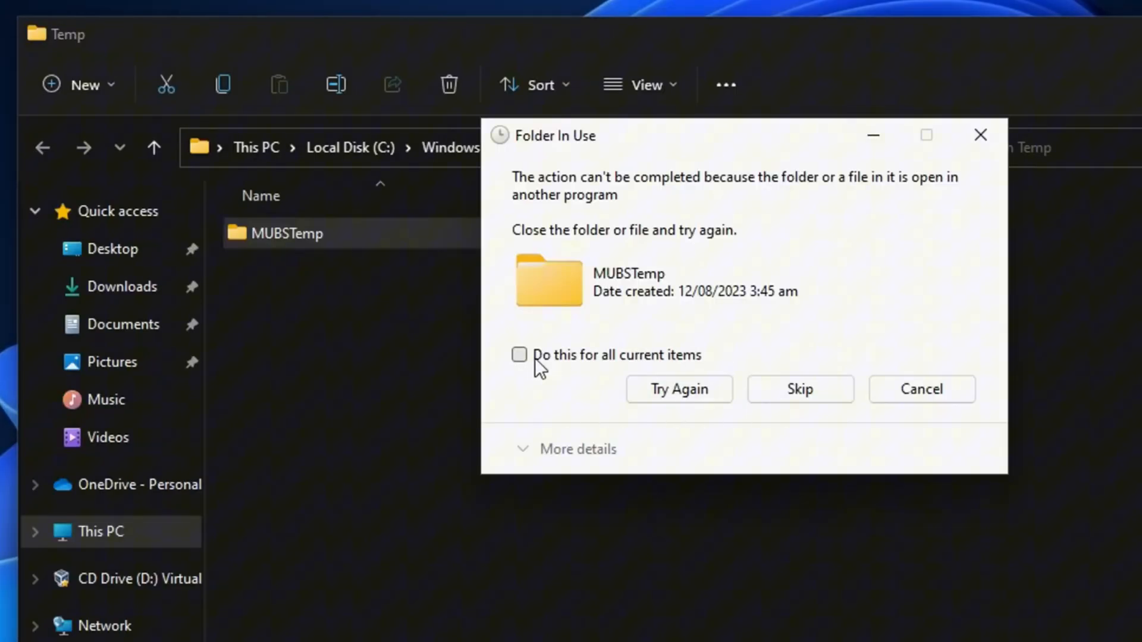
left_click(519, 354)
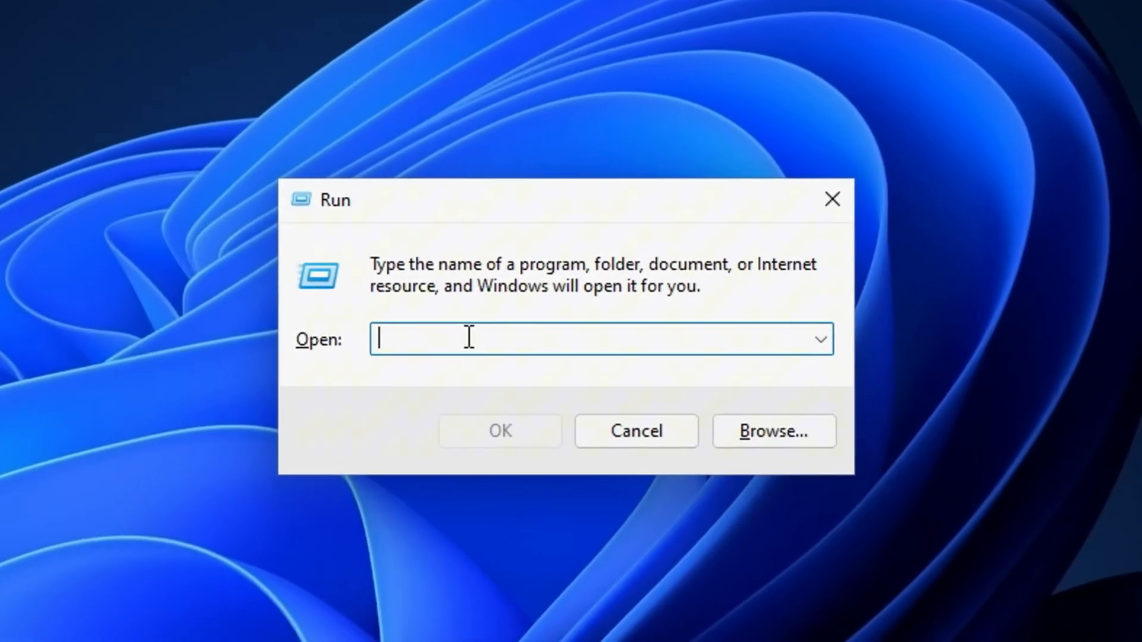
Step: Run '%temp%', delete the user Temp contents, skipping the in-use Microsoft Edge file
type("%temp%")
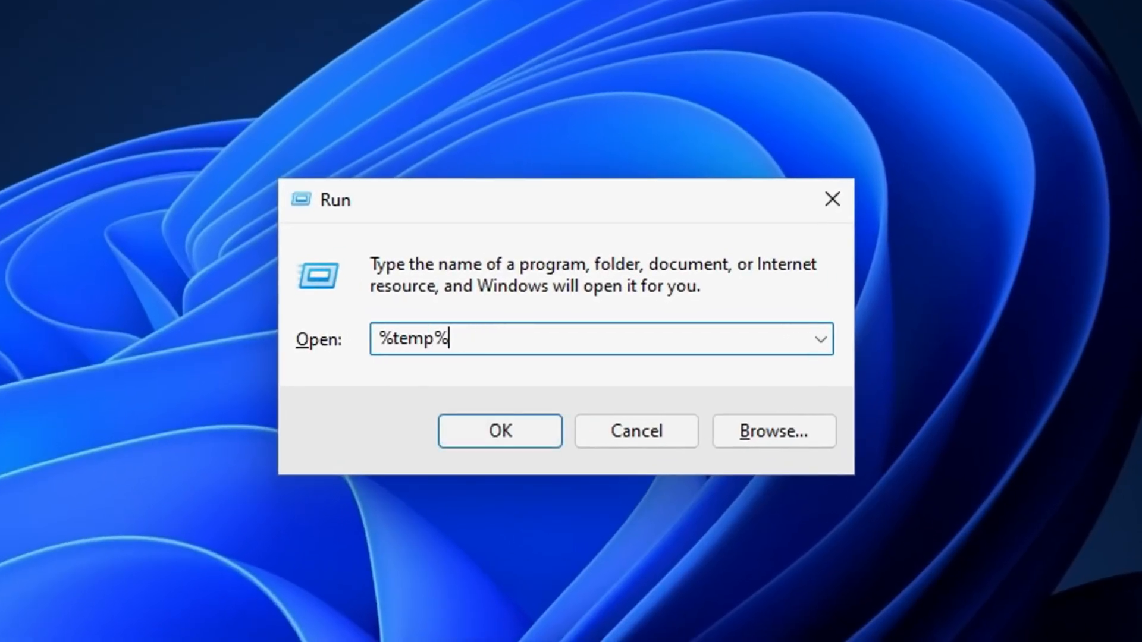
left_click(500, 430)
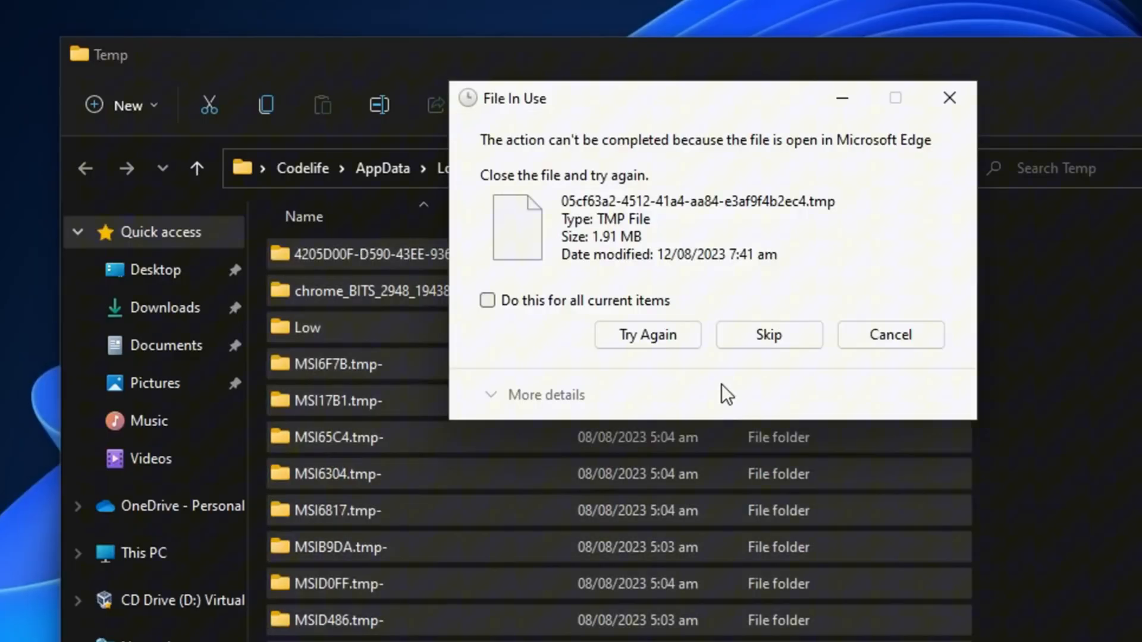
left_click(487, 300)
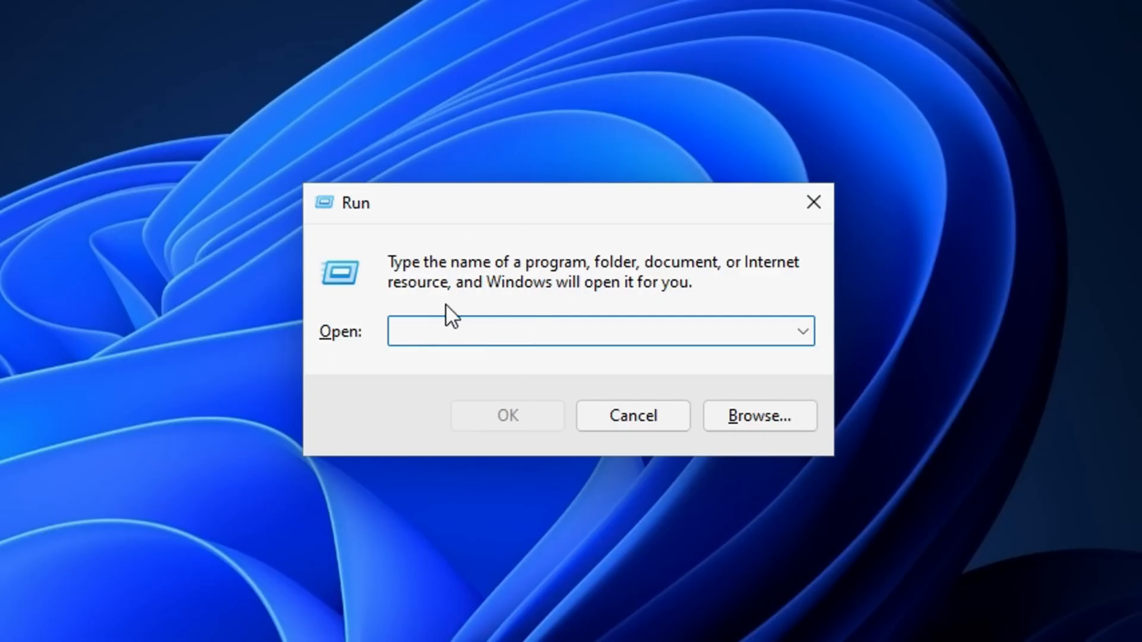
Step: Run 'prefetch' and grant permanent access when the folder permission prompt appears
type("prefe")
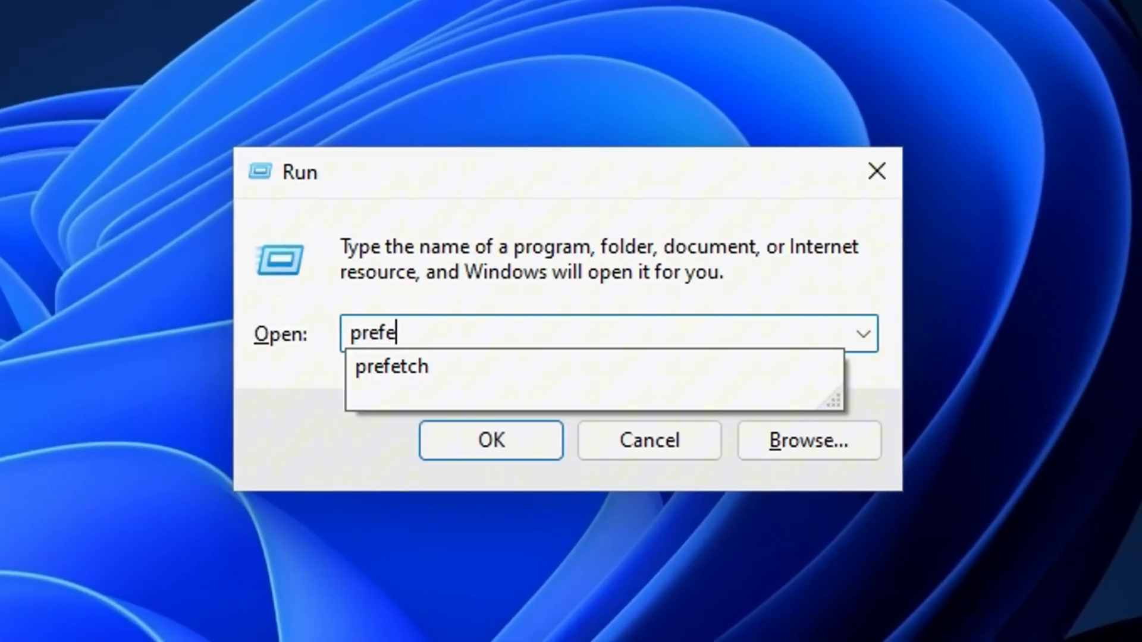
left_click(489, 440)
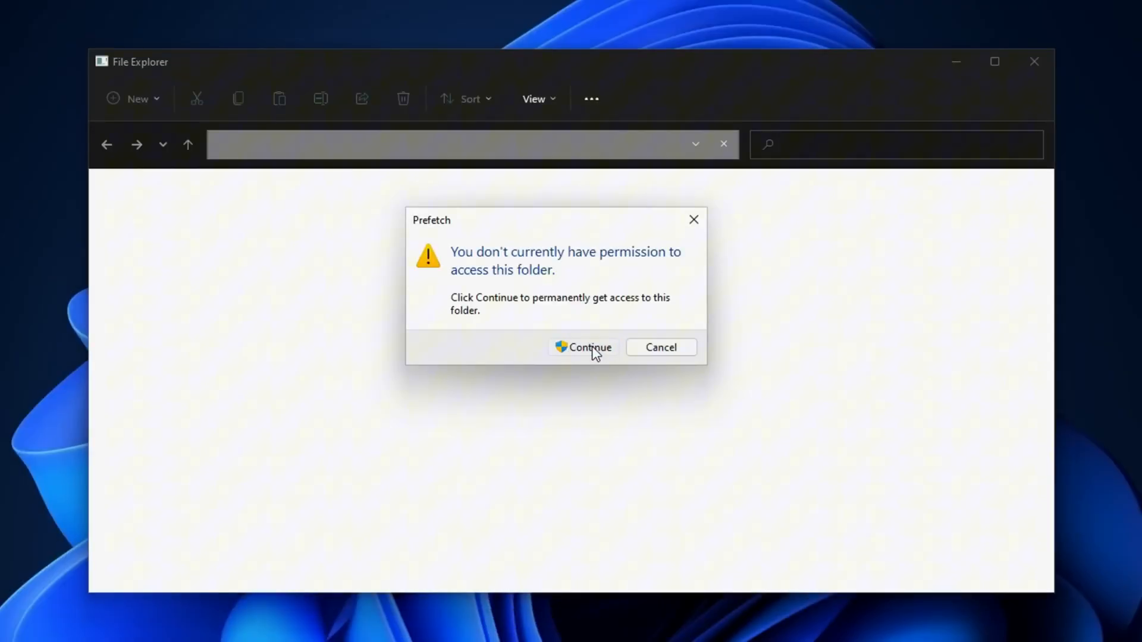
left_click(589, 347)
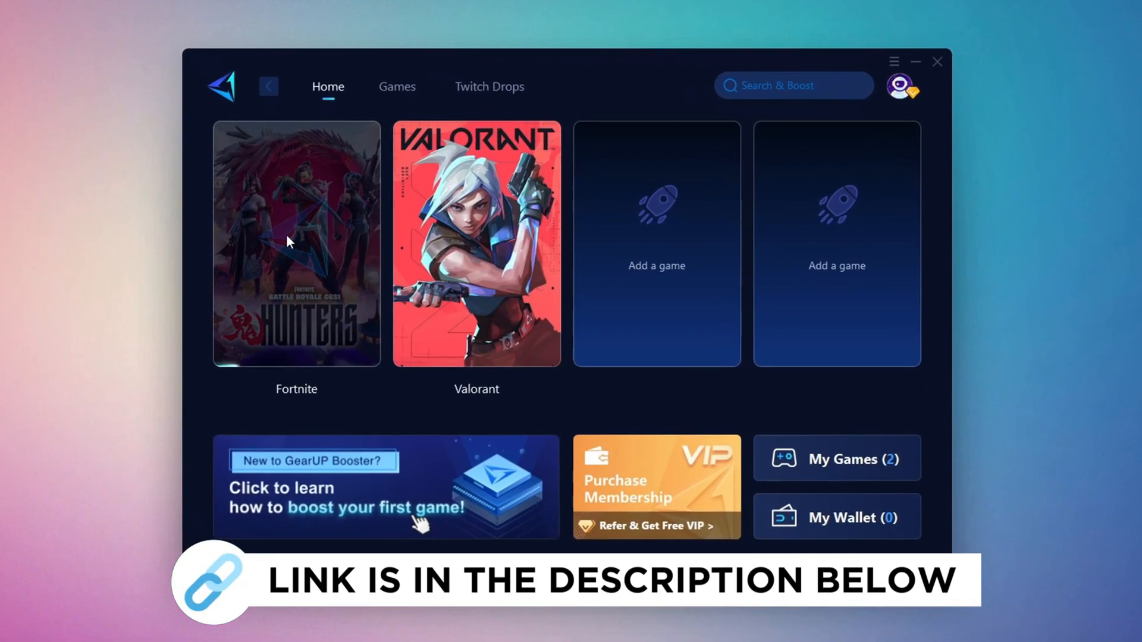
left_click(396, 85)
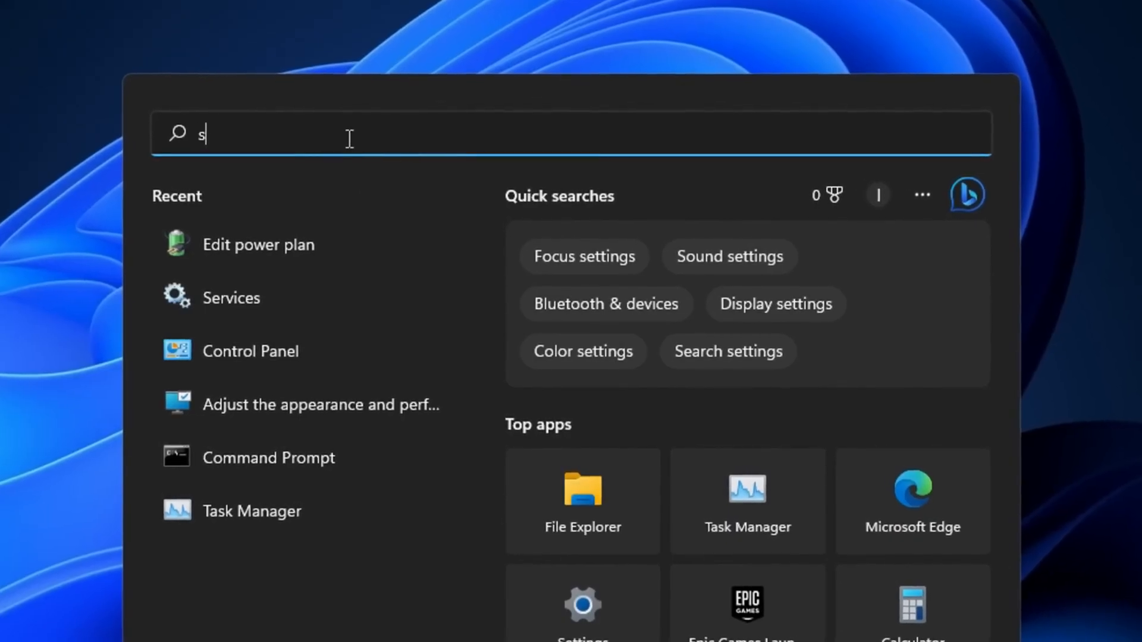
Step: Launch Services from search and review the Fax and WalletService entries' properties
type("ervices")
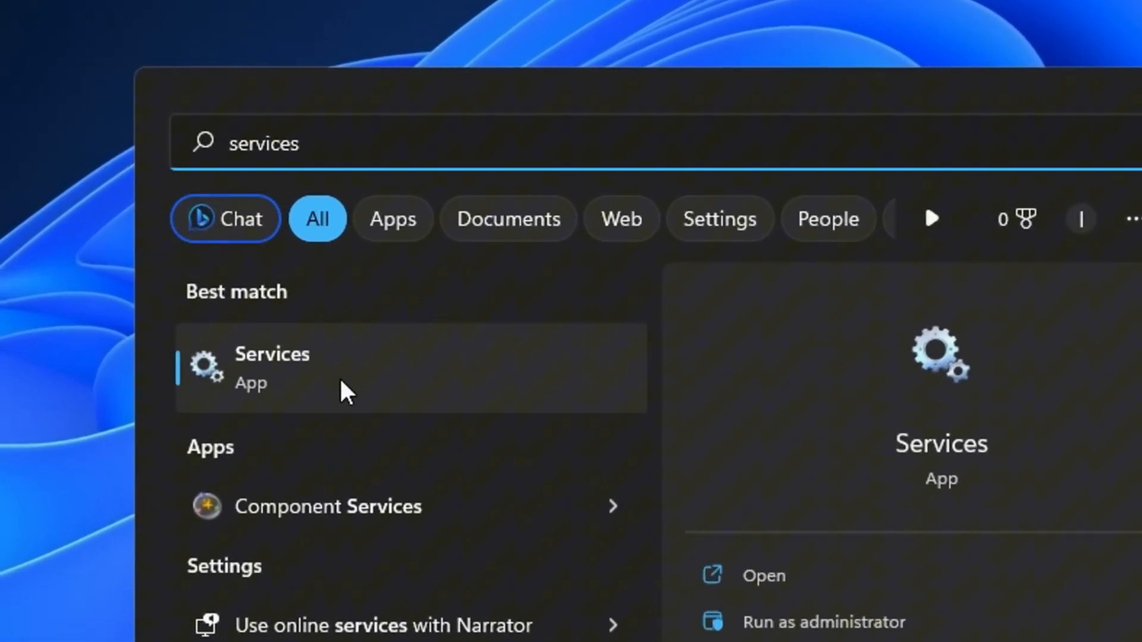
left_click(271, 367)
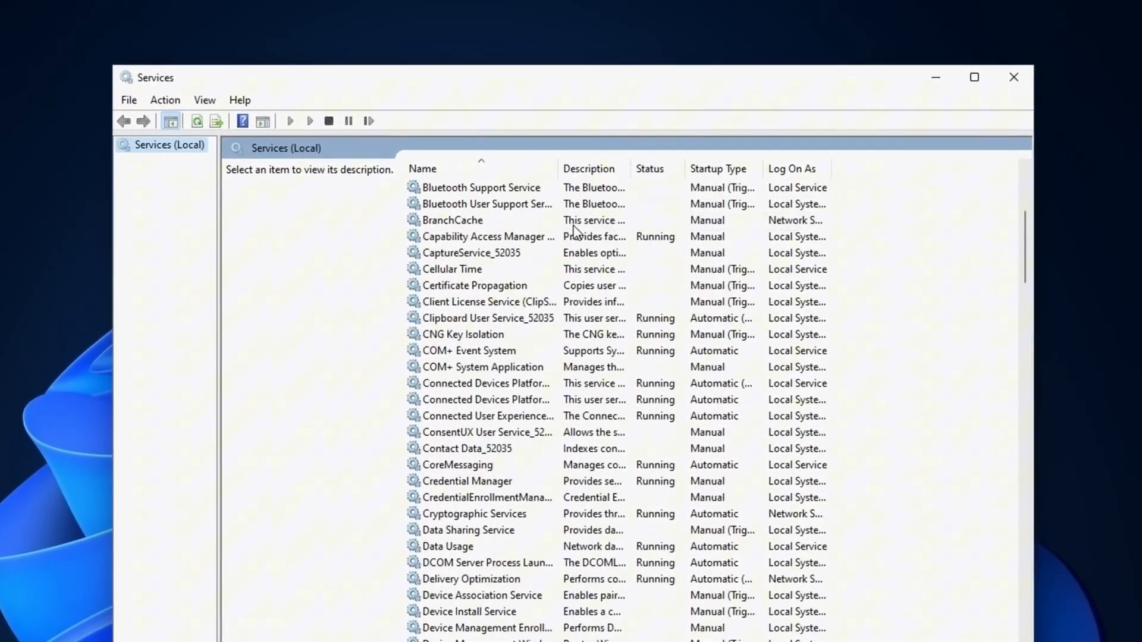
scroll("down", 3)
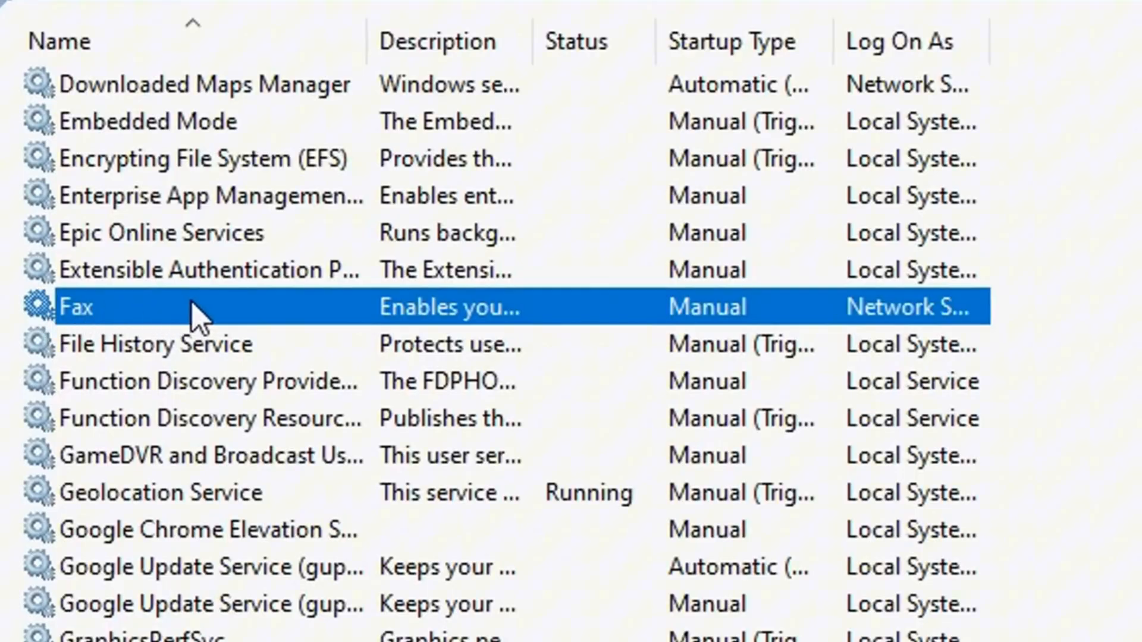
right_click(72, 307)
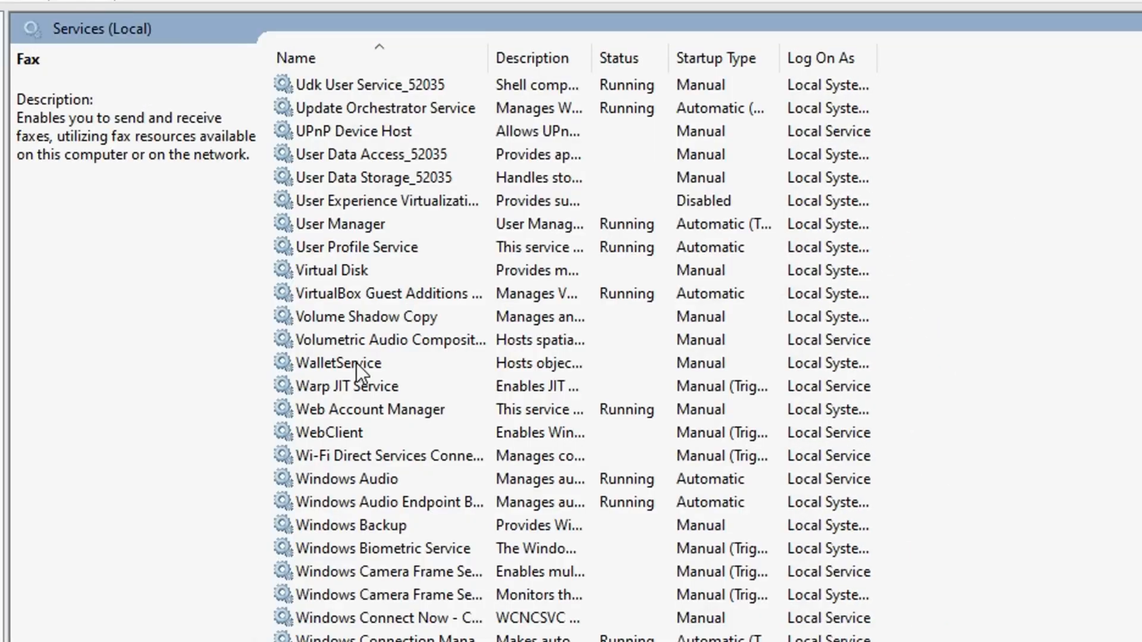
left_click(337, 362)
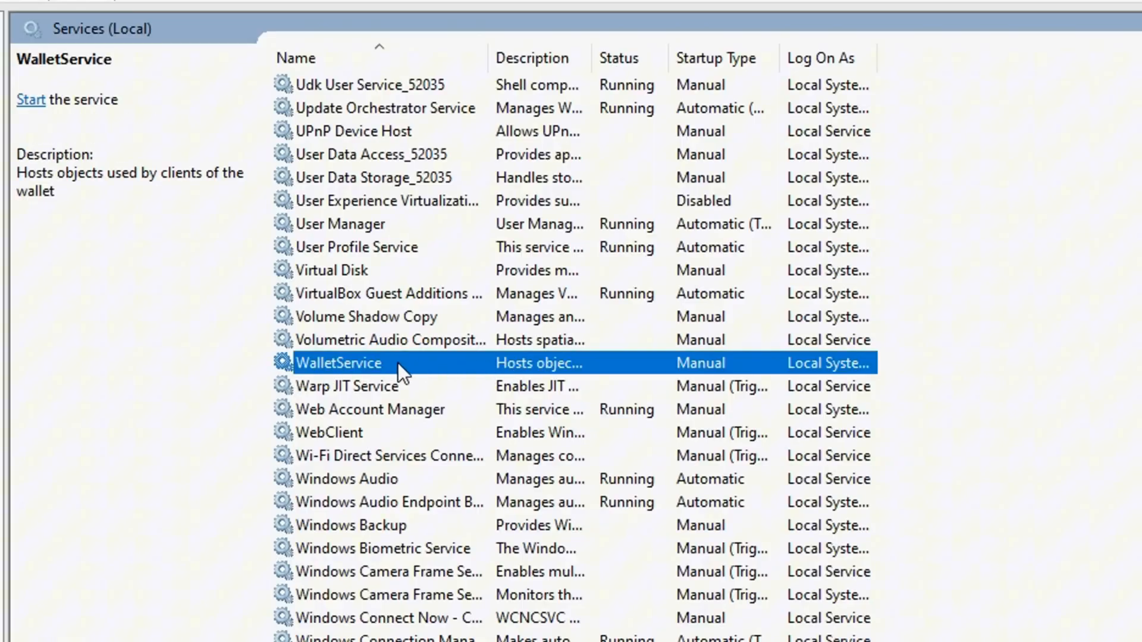
double_click(338, 363)
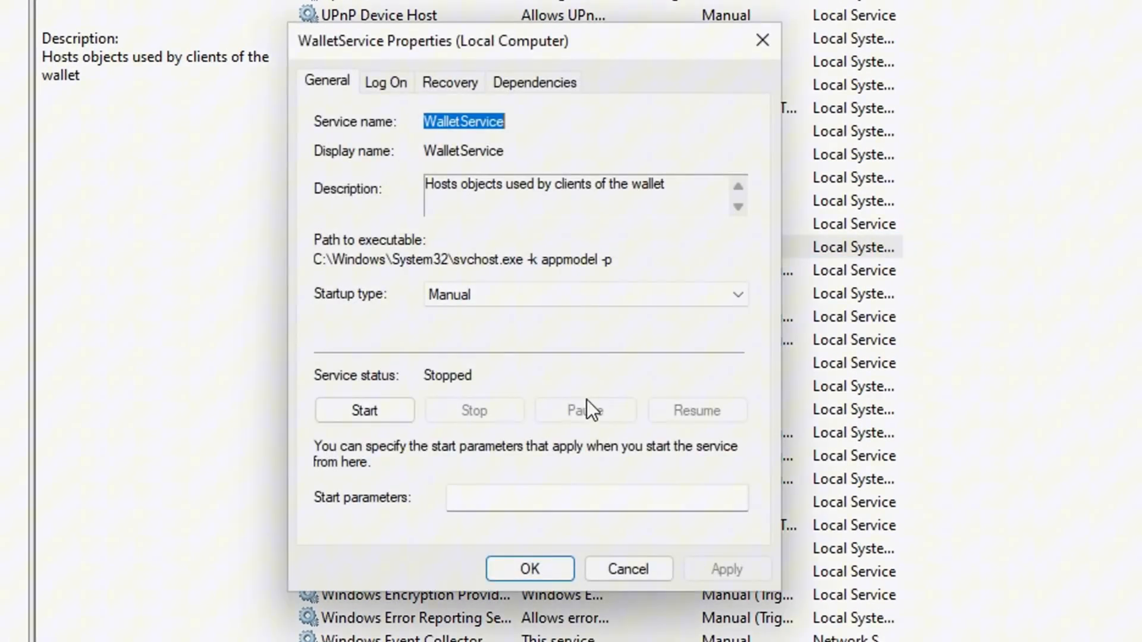
left_click(585, 294)
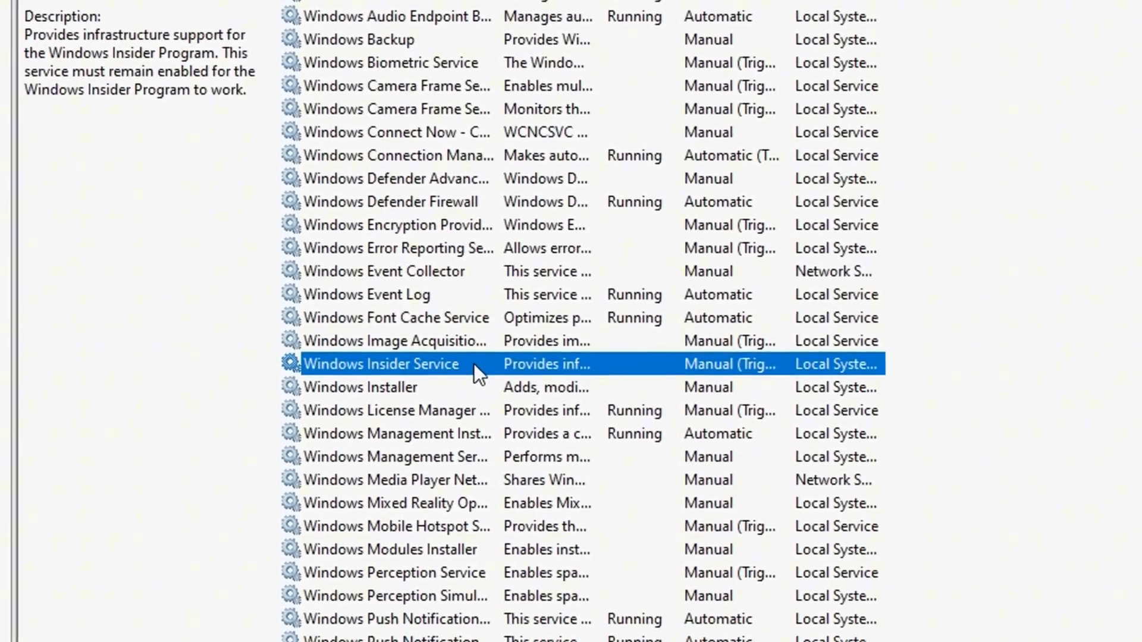
Step: Set Windows Insider Service's startup type to Disabled and apply it
scroll("down", 3)
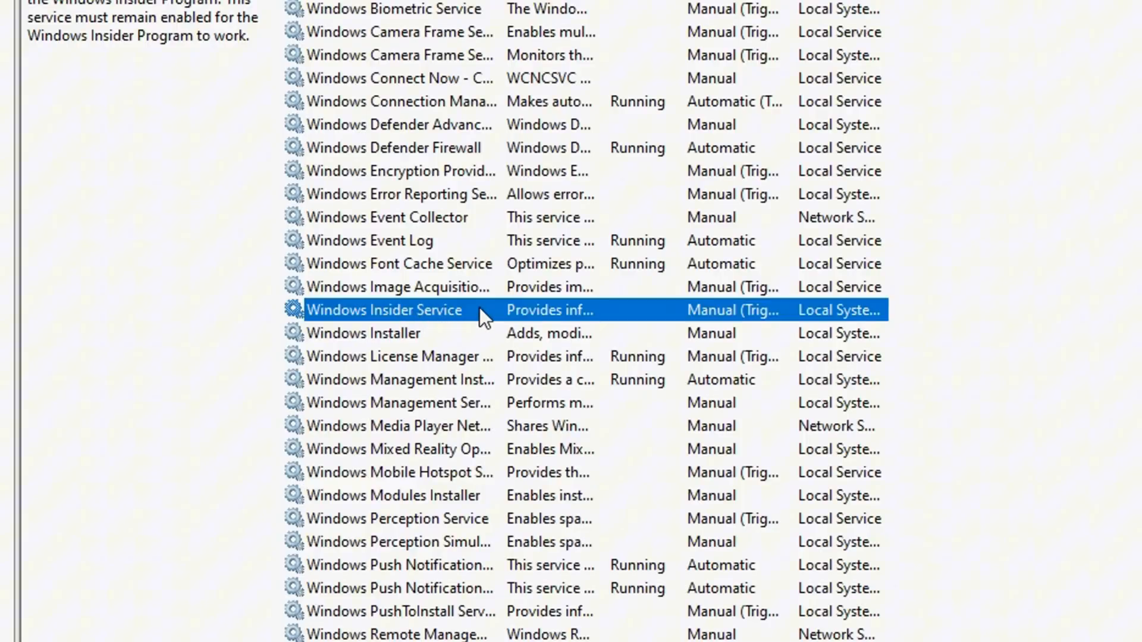
right_click(384, 309)
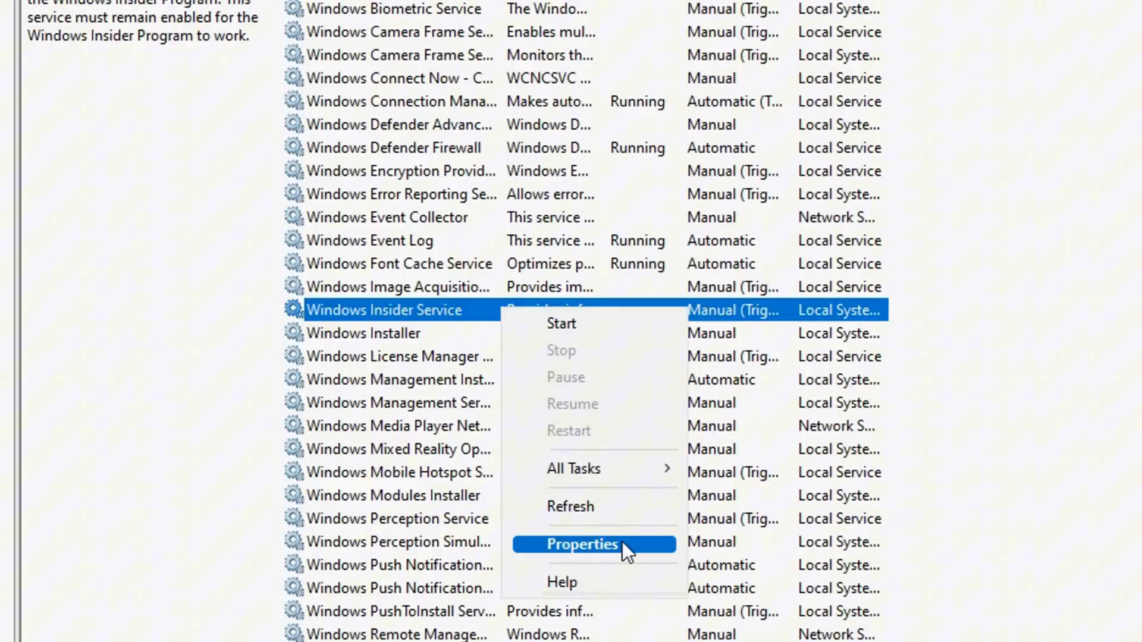
left_click(581, 544)
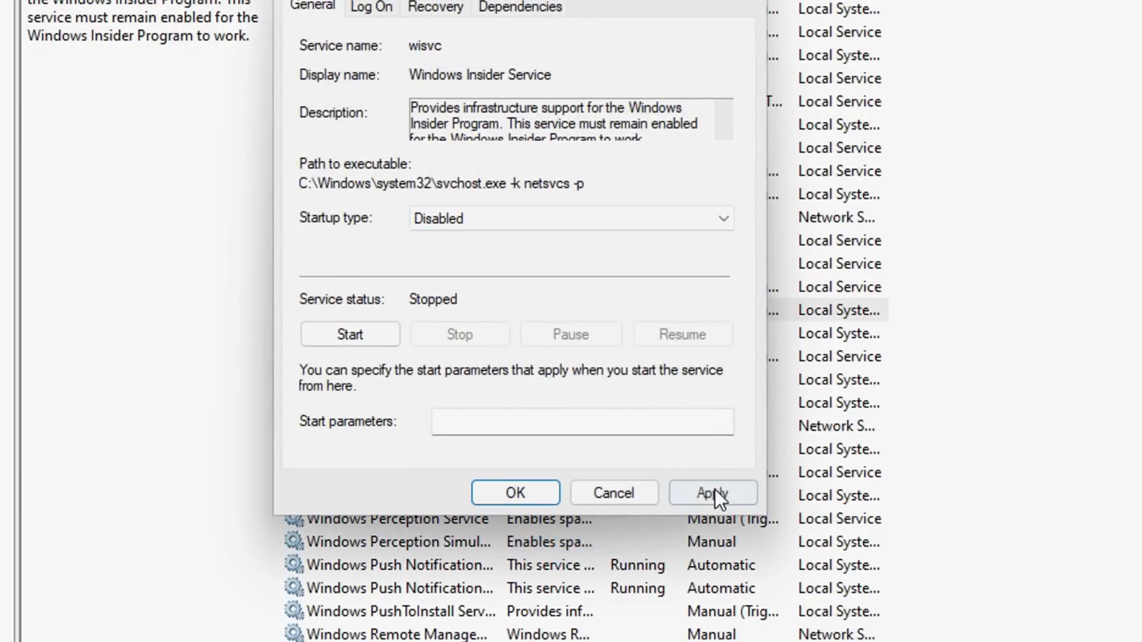
left_click(514, 493)
type("edito")
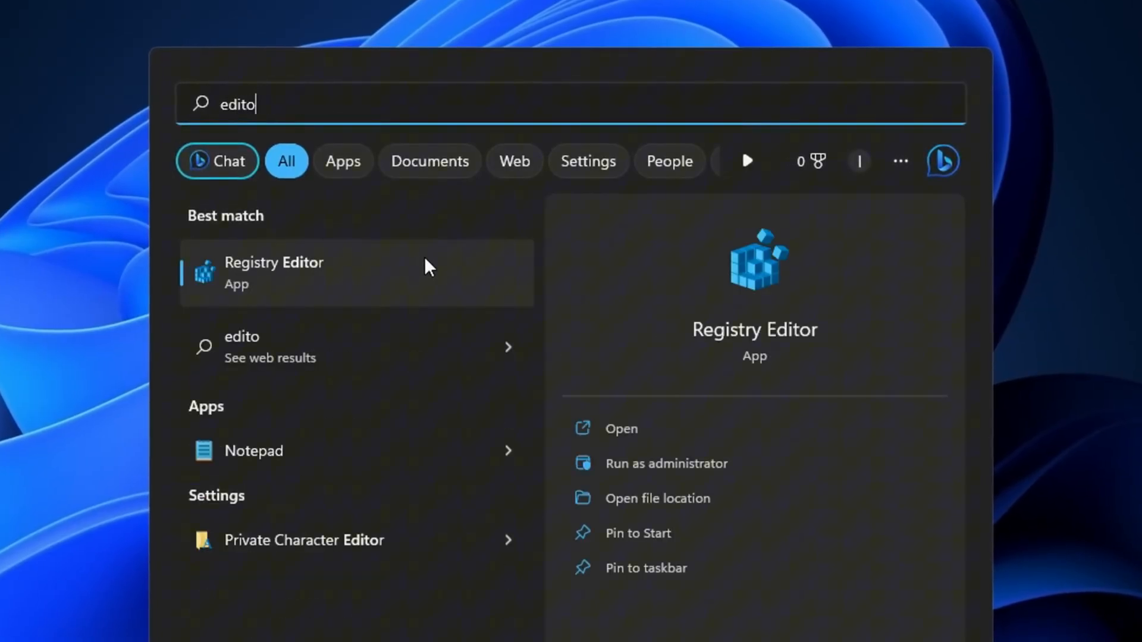
Step: From the Balanced plan's advanced power settings, select the High performance power plan
type("edit power plan")
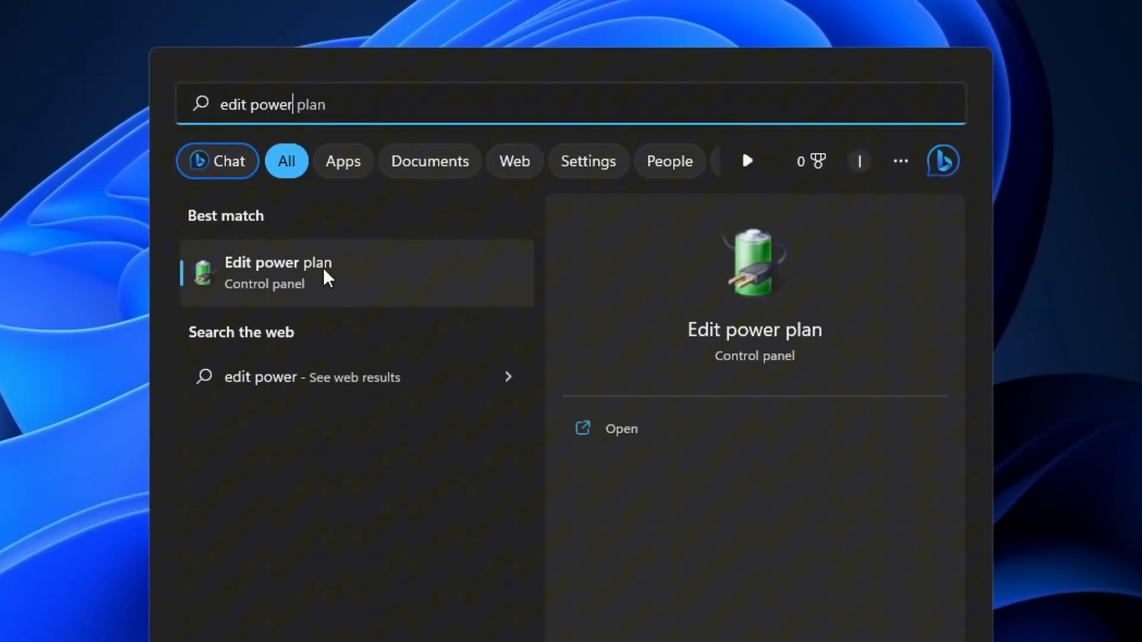
left_click(278, 273)
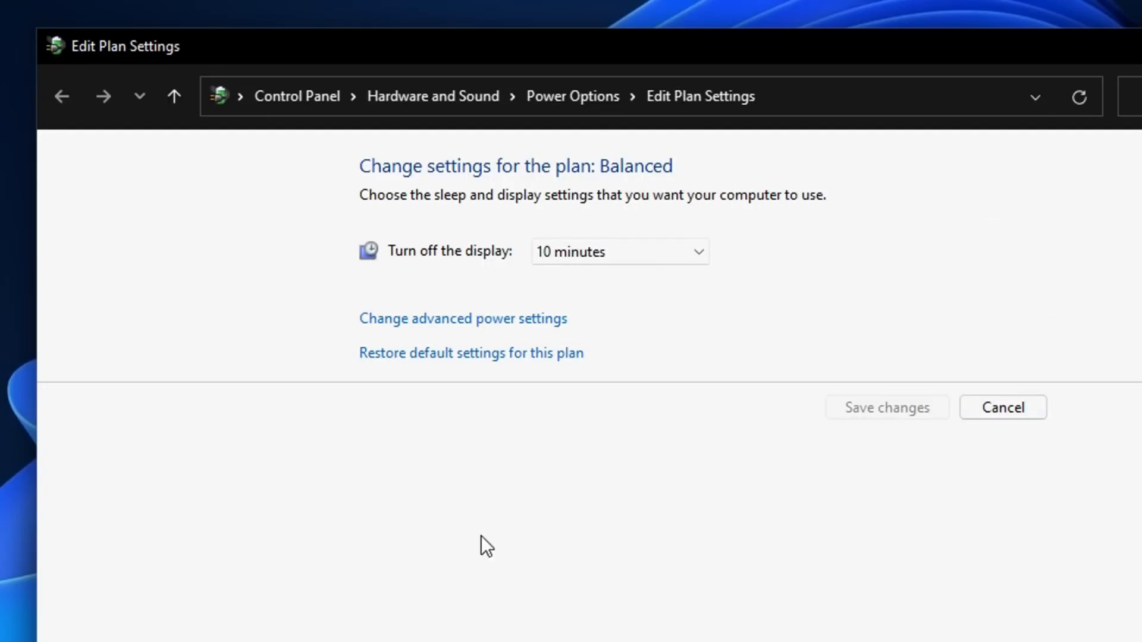
mouse_move(462, 319)
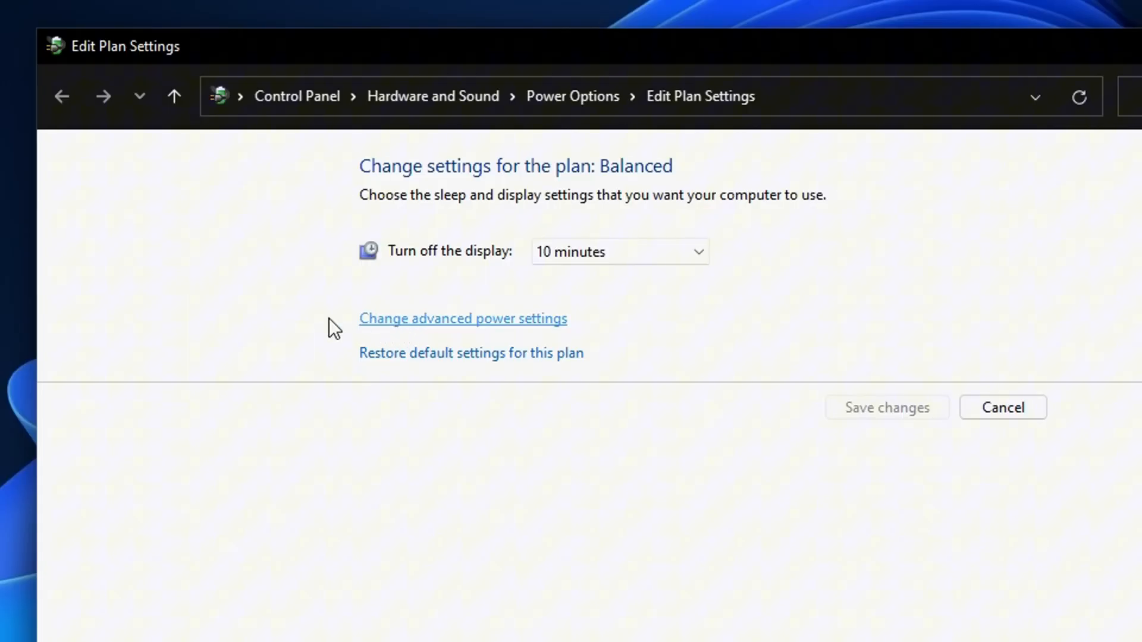
left_click(462, 318)
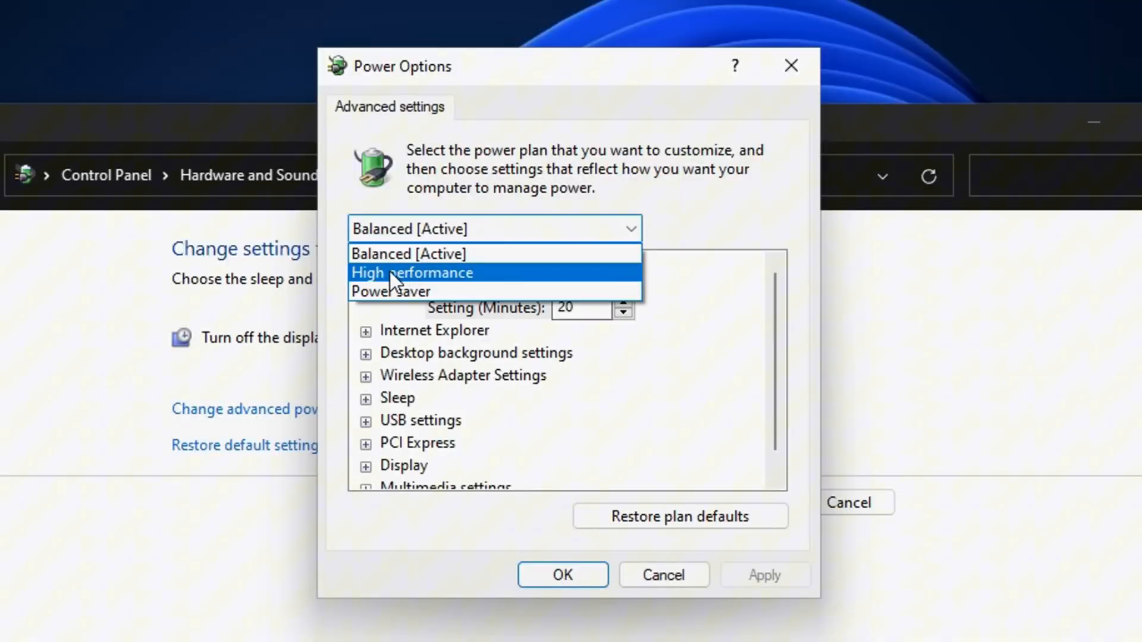
mouse_move(549, 282)
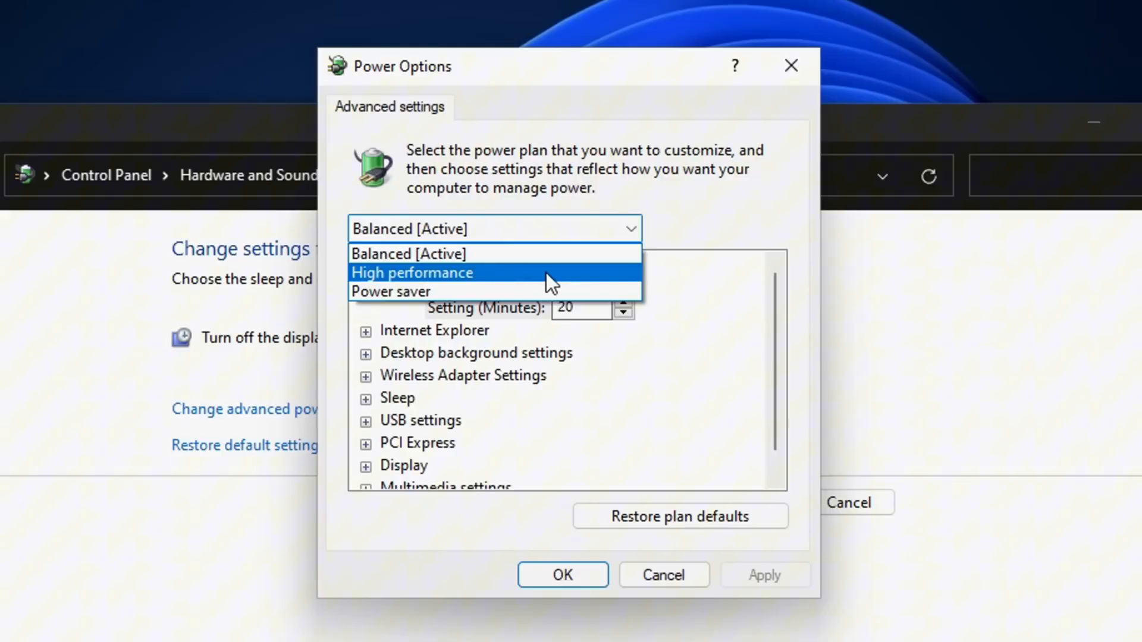
left_click(411, 273)
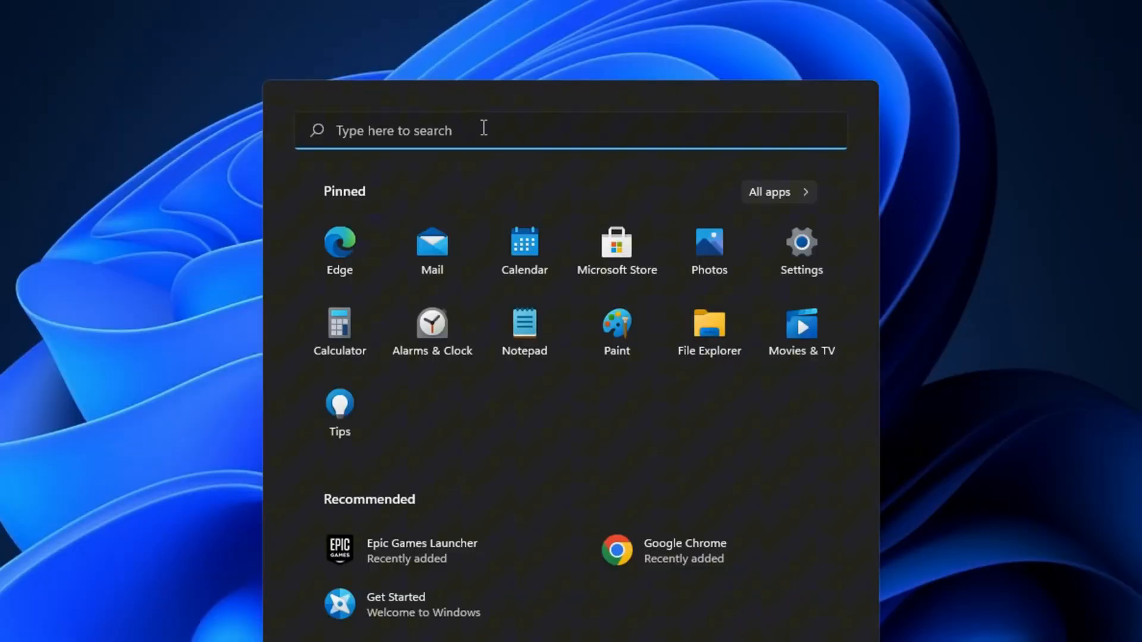
Step: Adjust visual effects for best performance, keeping taskbar animations and thumbnail previews, and confirm
type("adjust the appearance and performance of Windows")
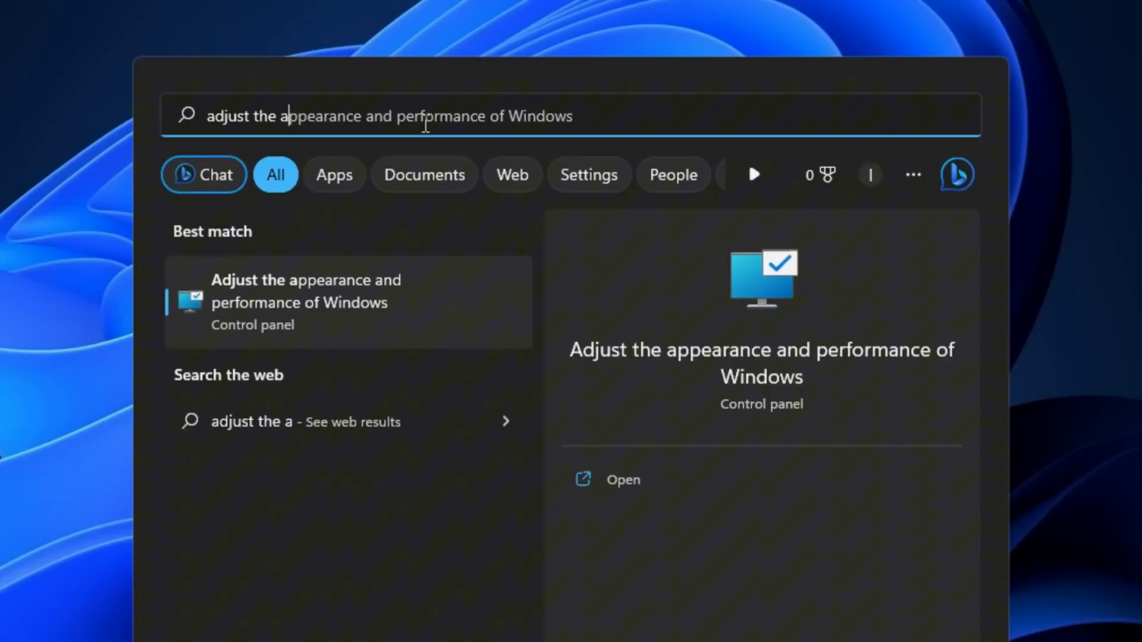
type("ppearance")
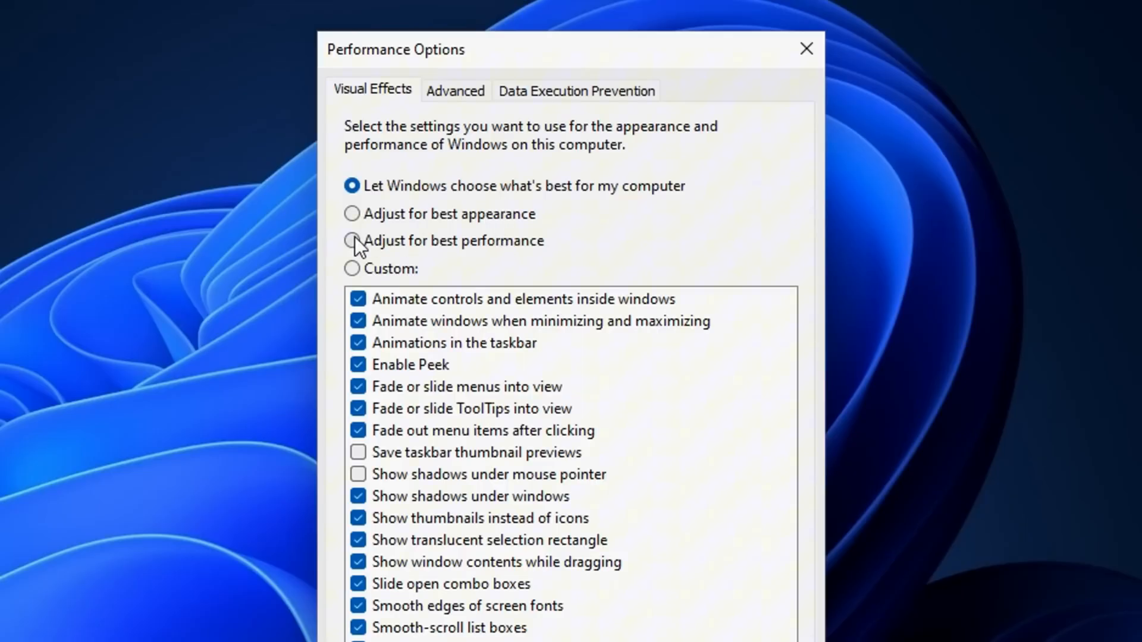
mouse_move(393, 251)
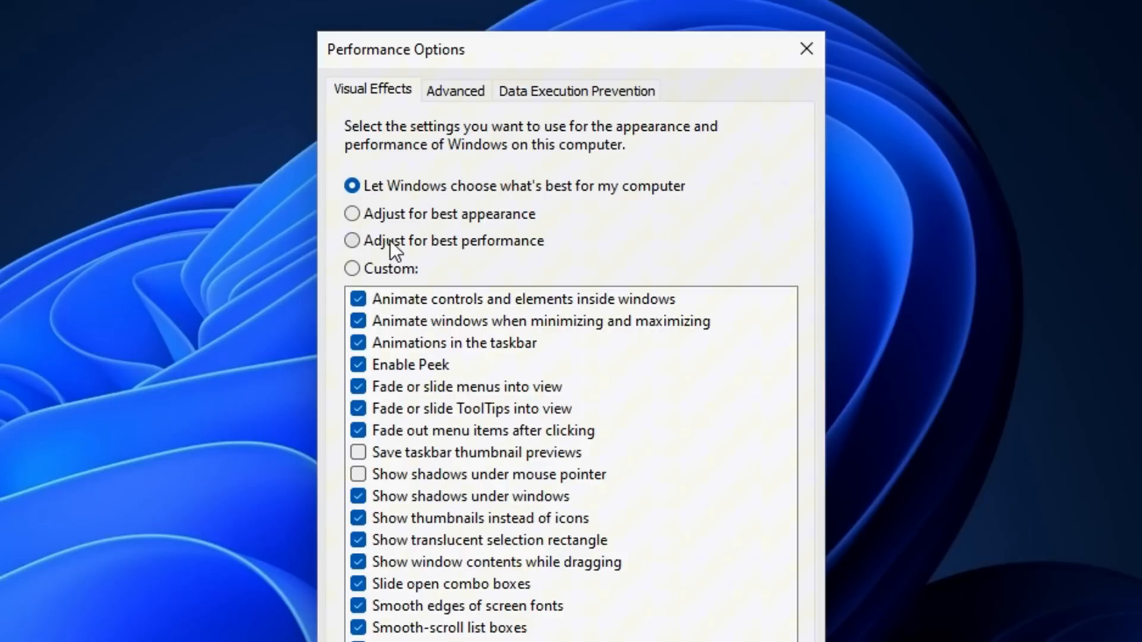
left_click(353, 240)
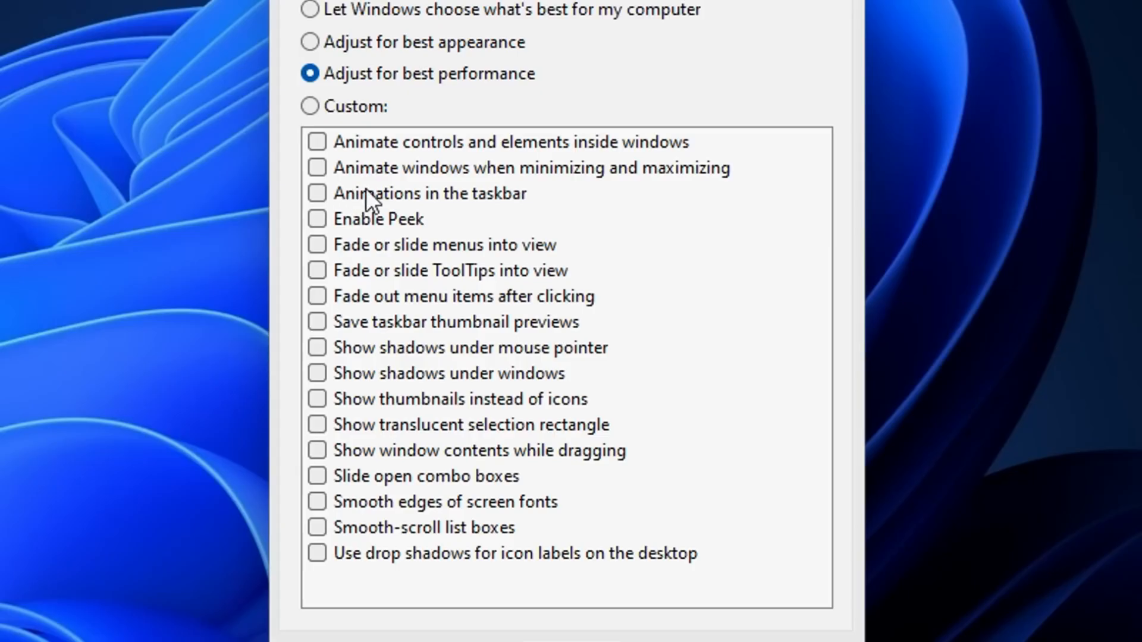
left_click(317, 193)
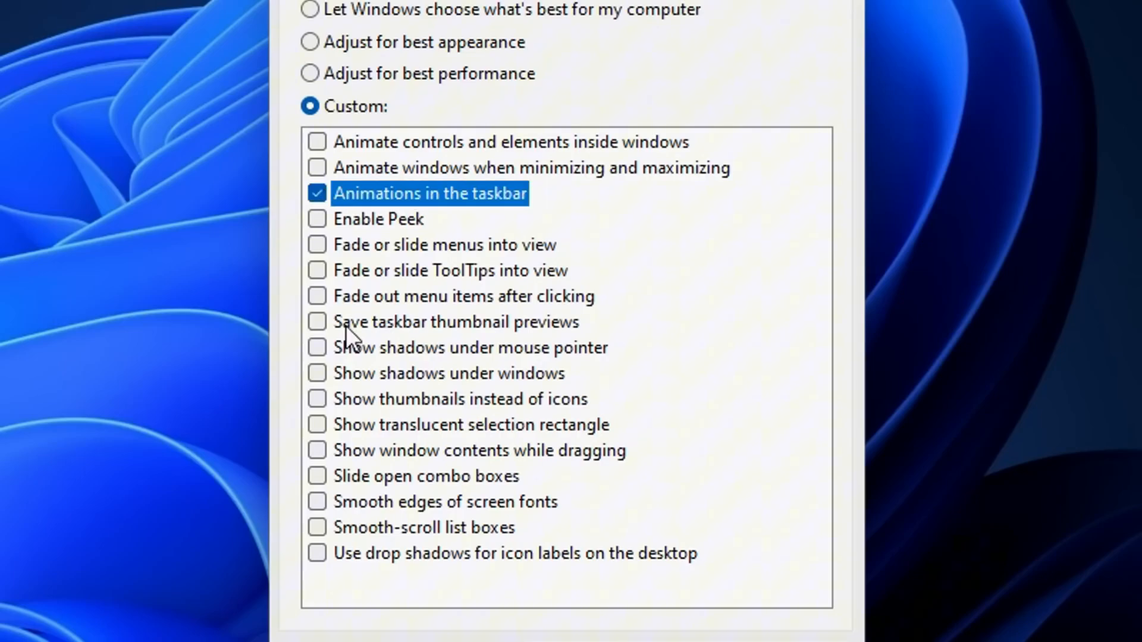
left_click(317, 399)
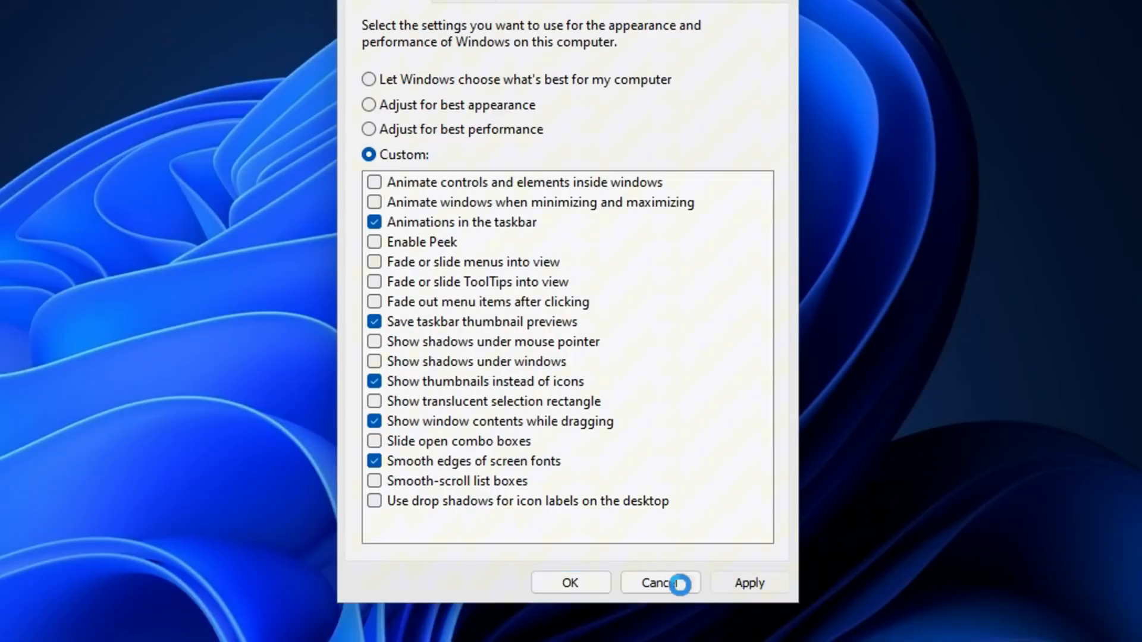
left_click(658, 583)
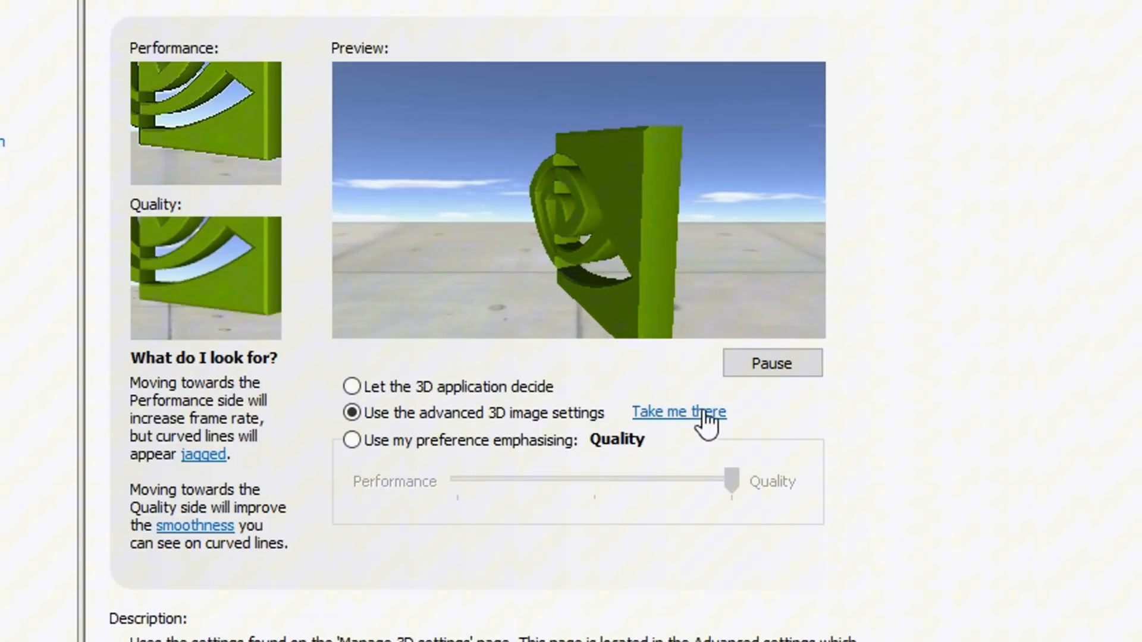
Step: Use Take me there to reach Manage 3D Settings and its global feature list
left_click(678, 412)
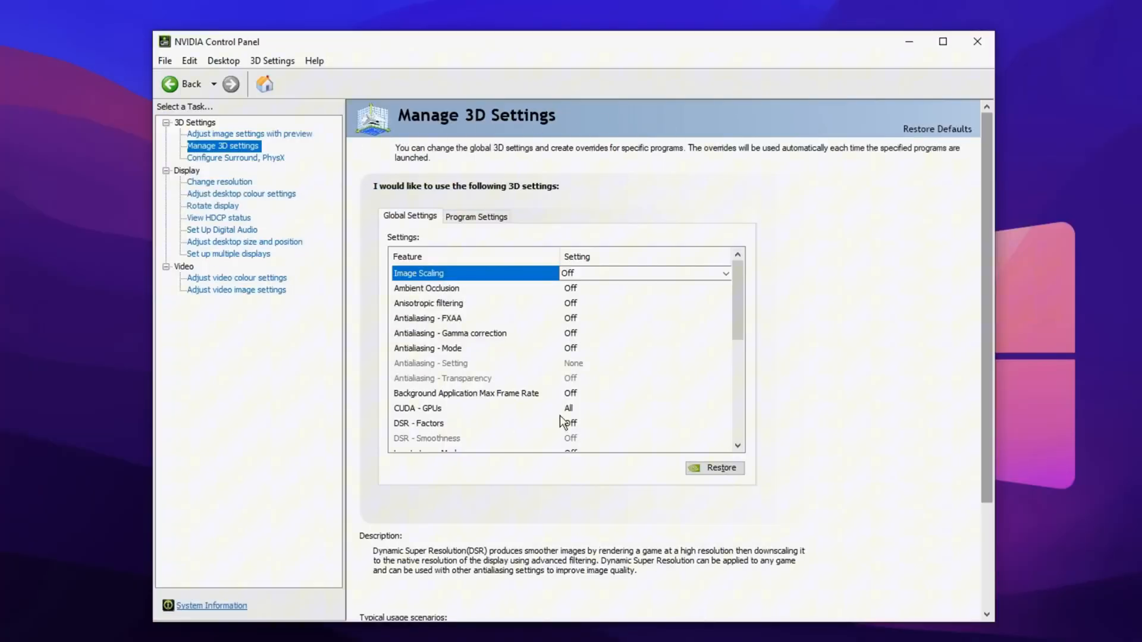
scroll("down", 3)
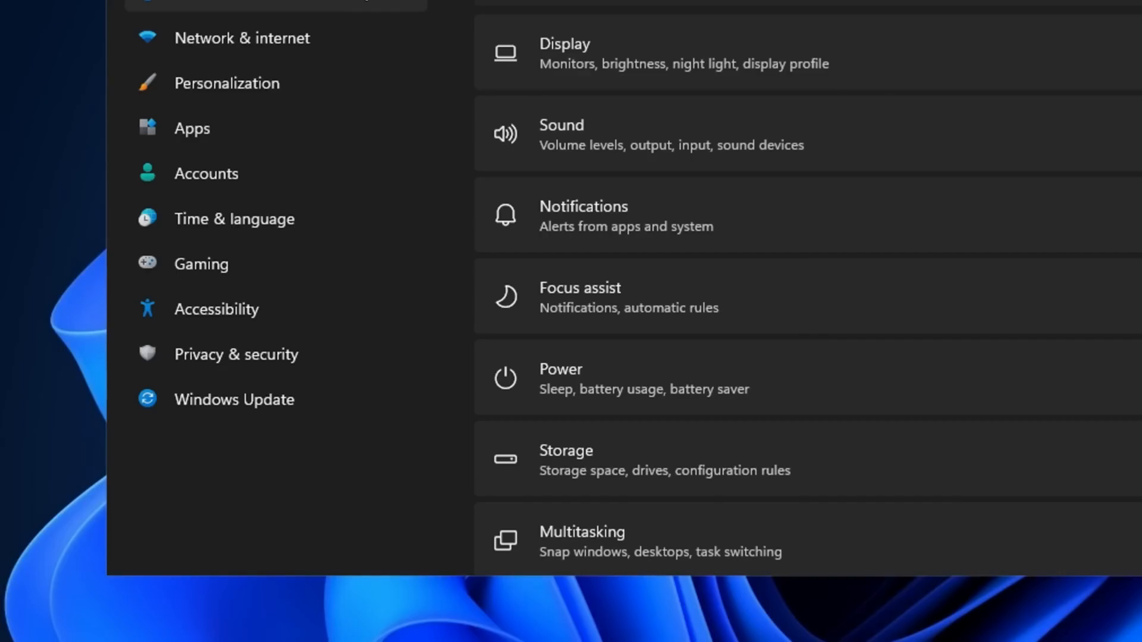
Step: In Privacy & security, turn off online speech recognition and optional diagnostic data
left_click(214, 356)
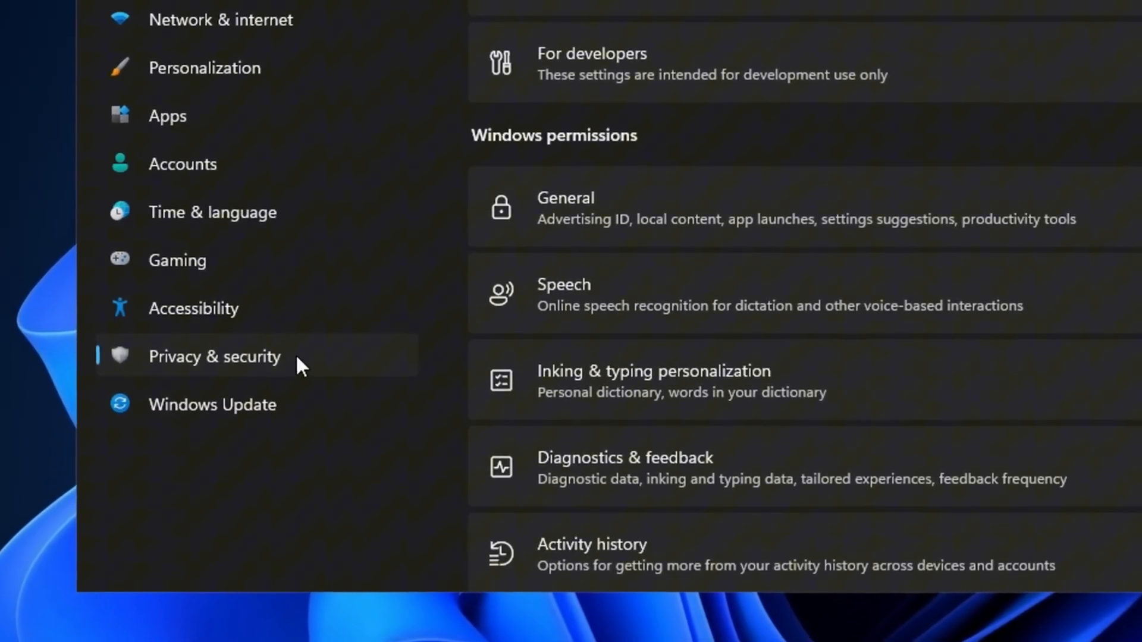
left_click(564, 208)
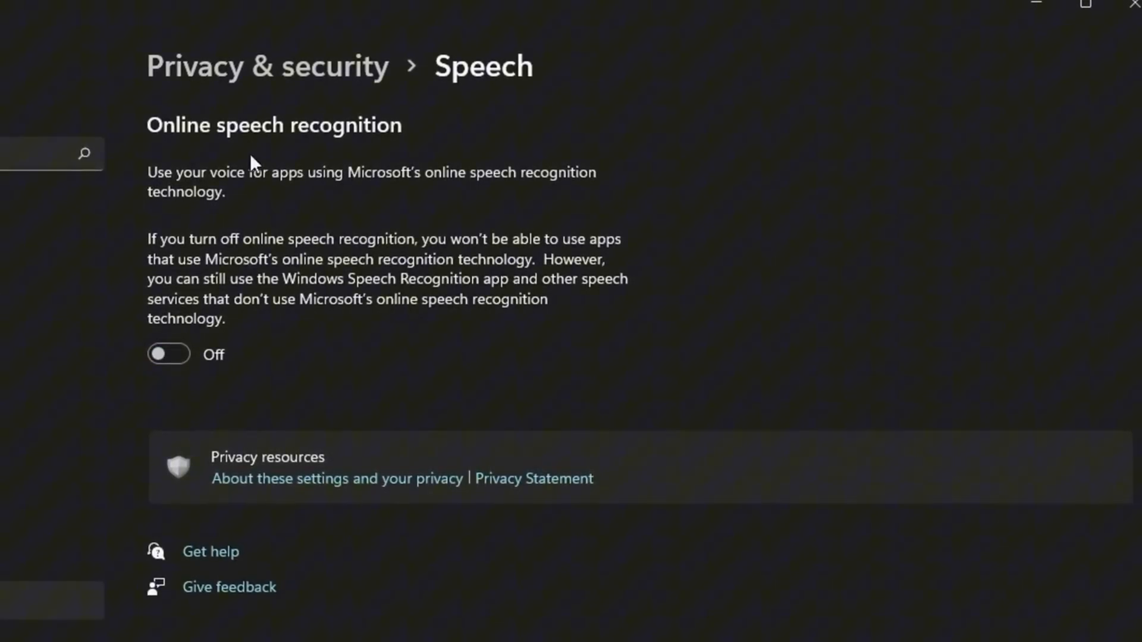
left_click(267, 66)
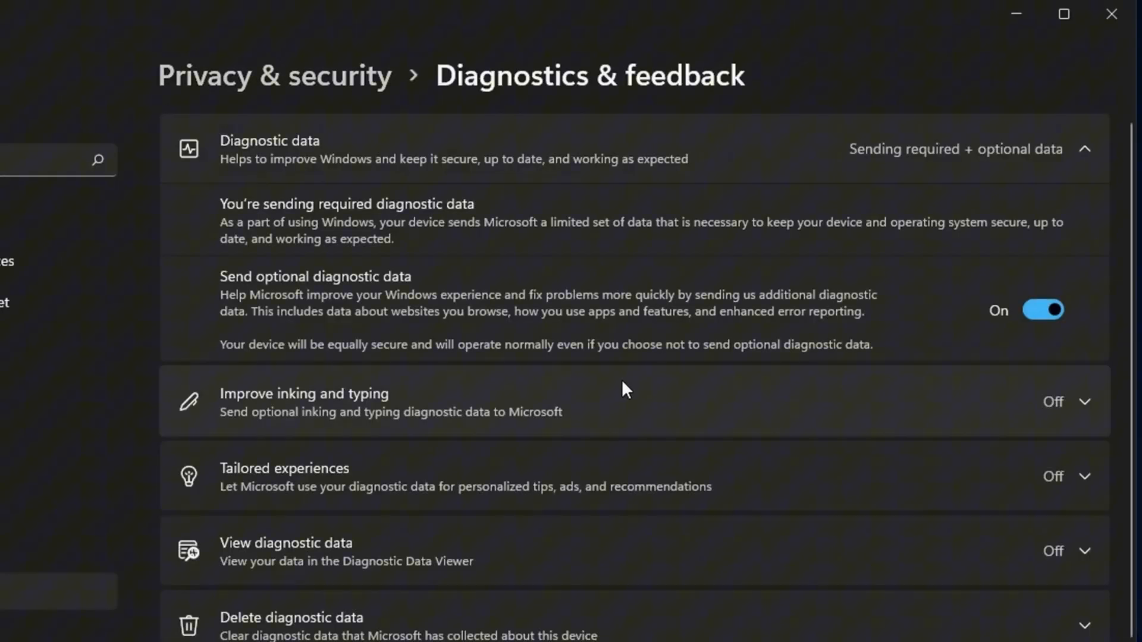
left_click(1042, 309)
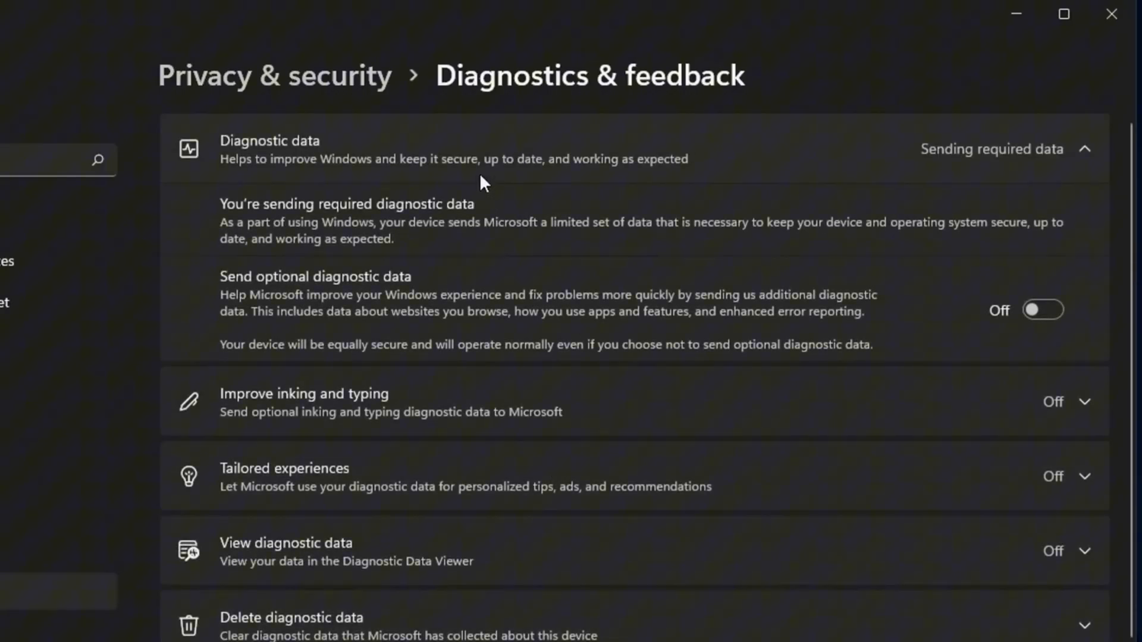
Step: Turn off location services from the privacy overview
left_click(273, 75)
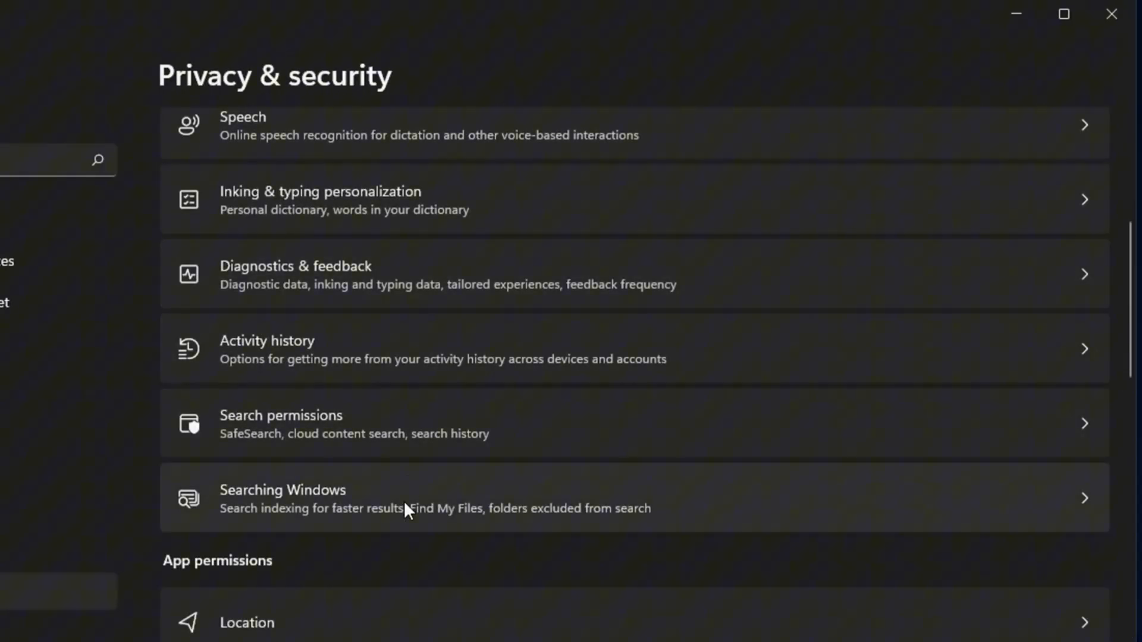
scroll("down", 3)
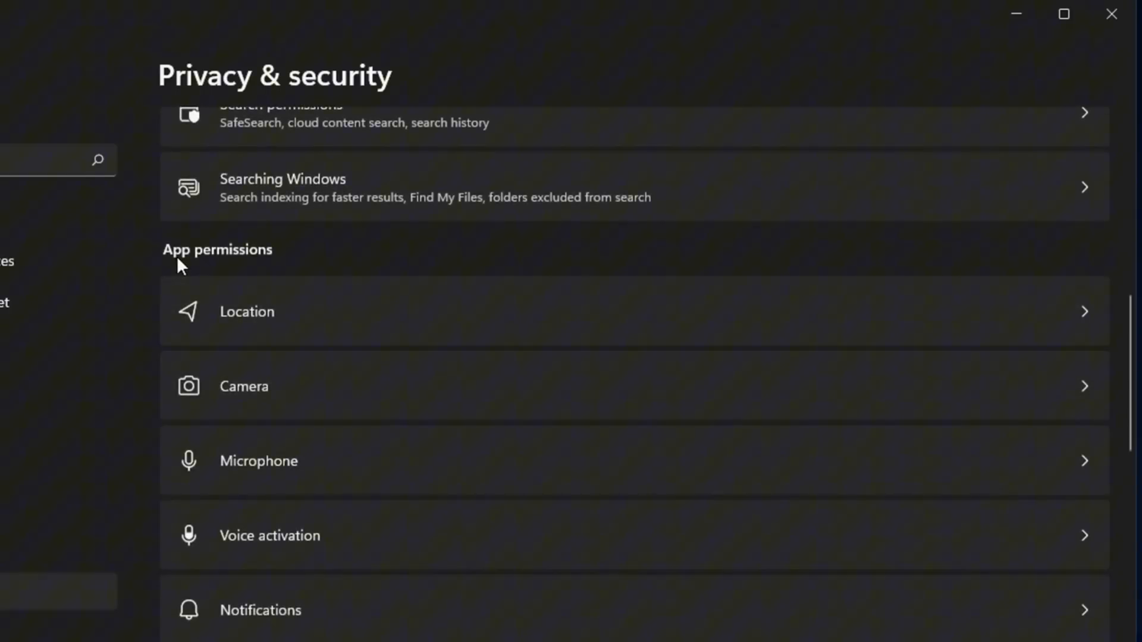
left_click(246, 312)
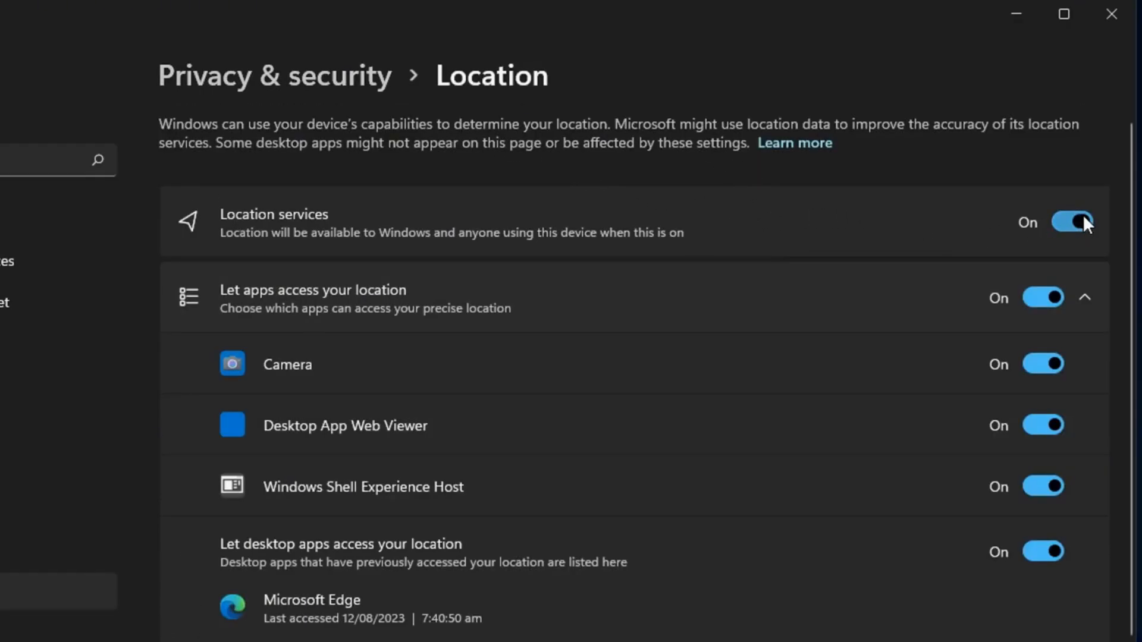
left_click(1071, 222)
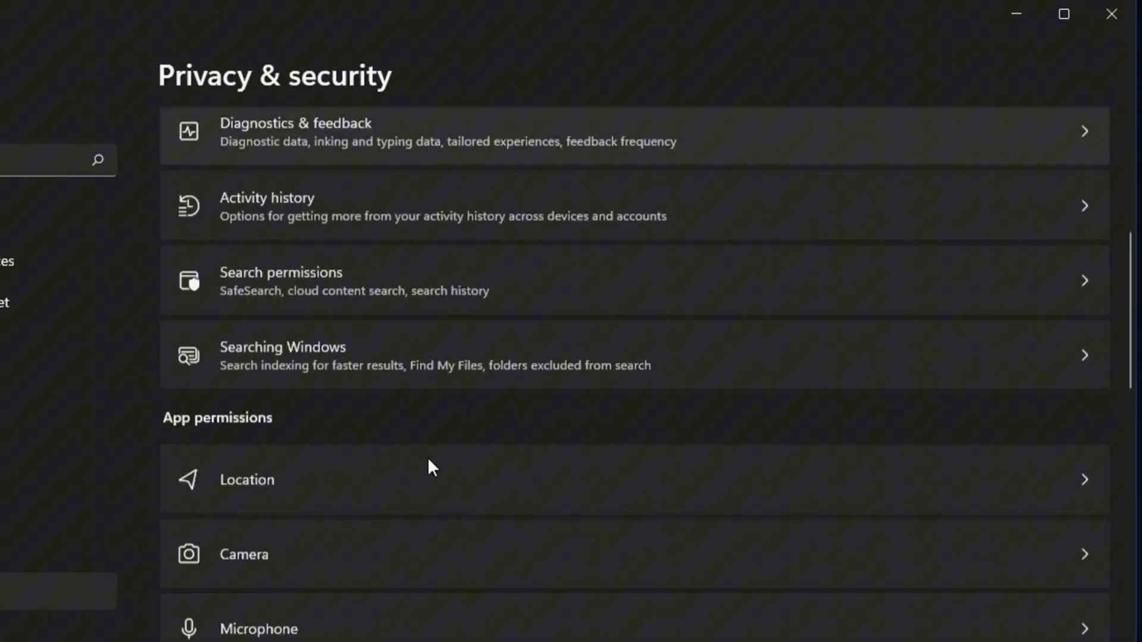
scroll("down", 3)
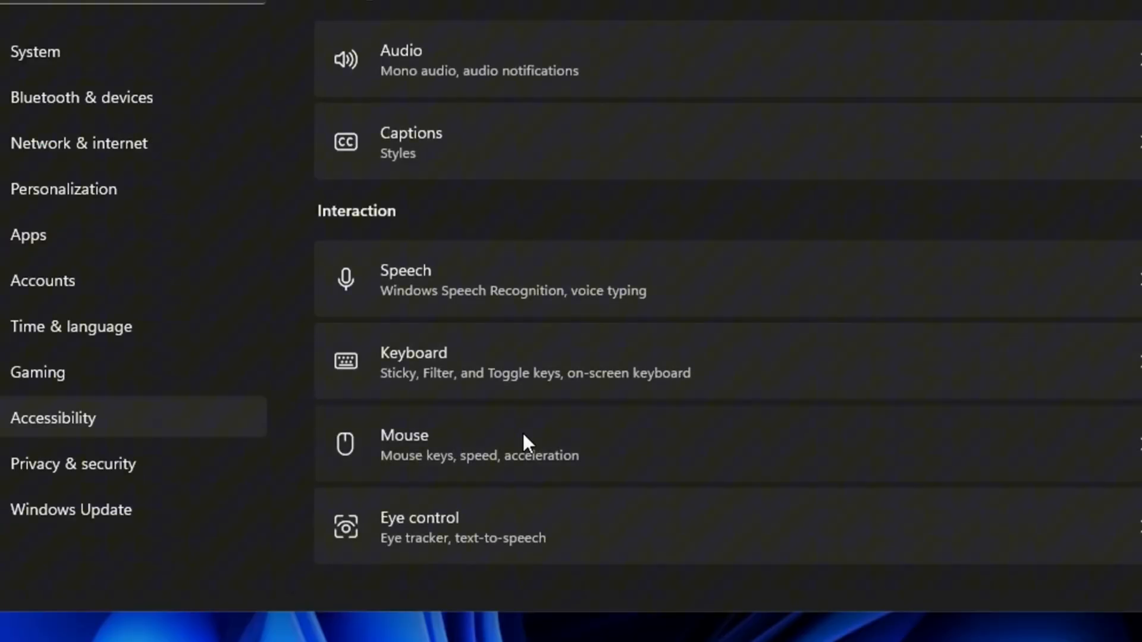
Step: In Mouse Properties' Pointer Options, untick Enhance pointer precision to disable acceleration
left_click(404, 444)
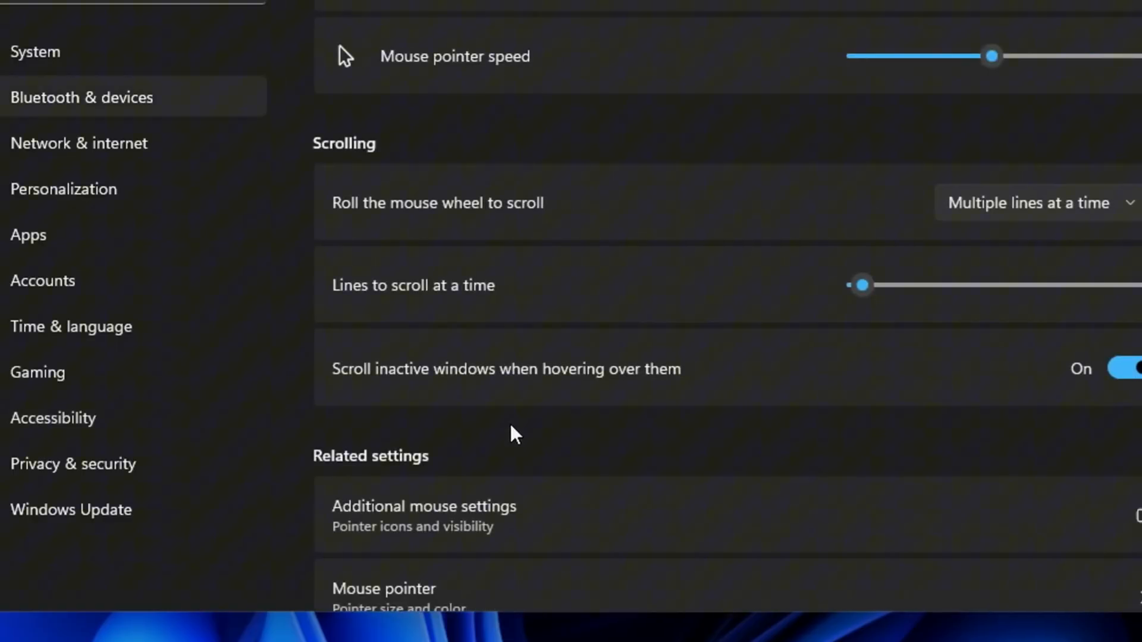
scroll("down", 3)
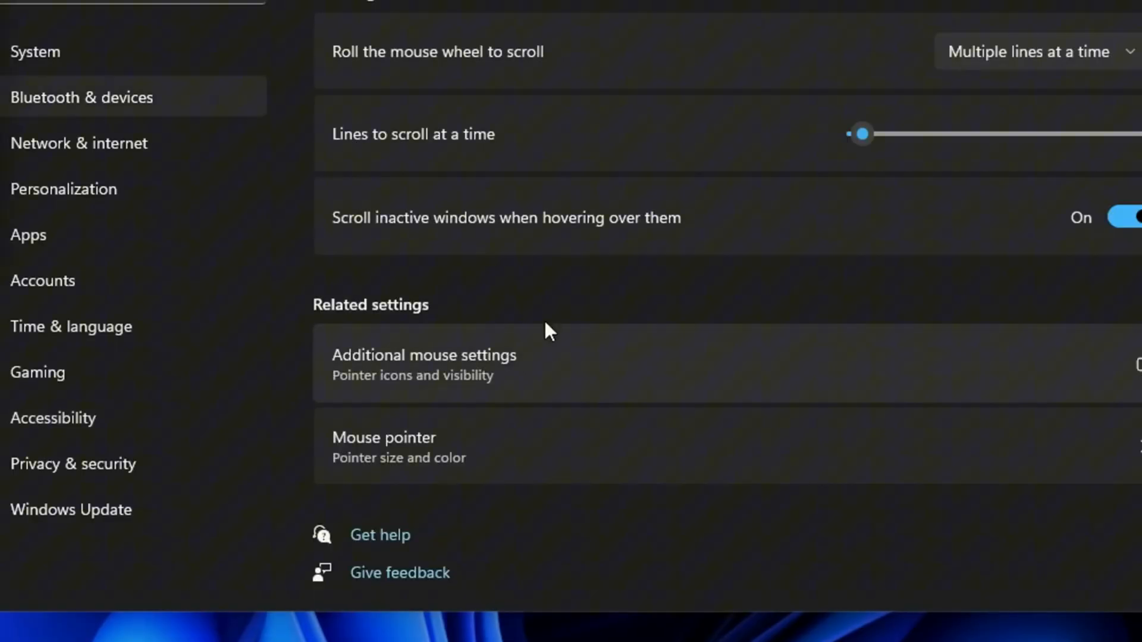
left_click(424, 356)
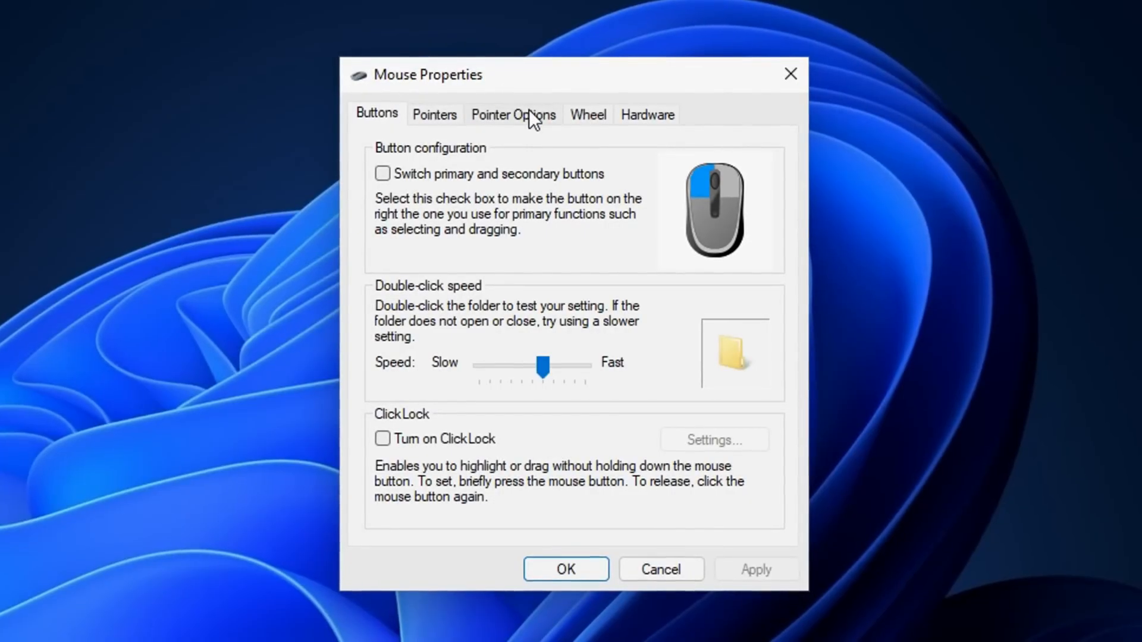
left_click(512, 113)
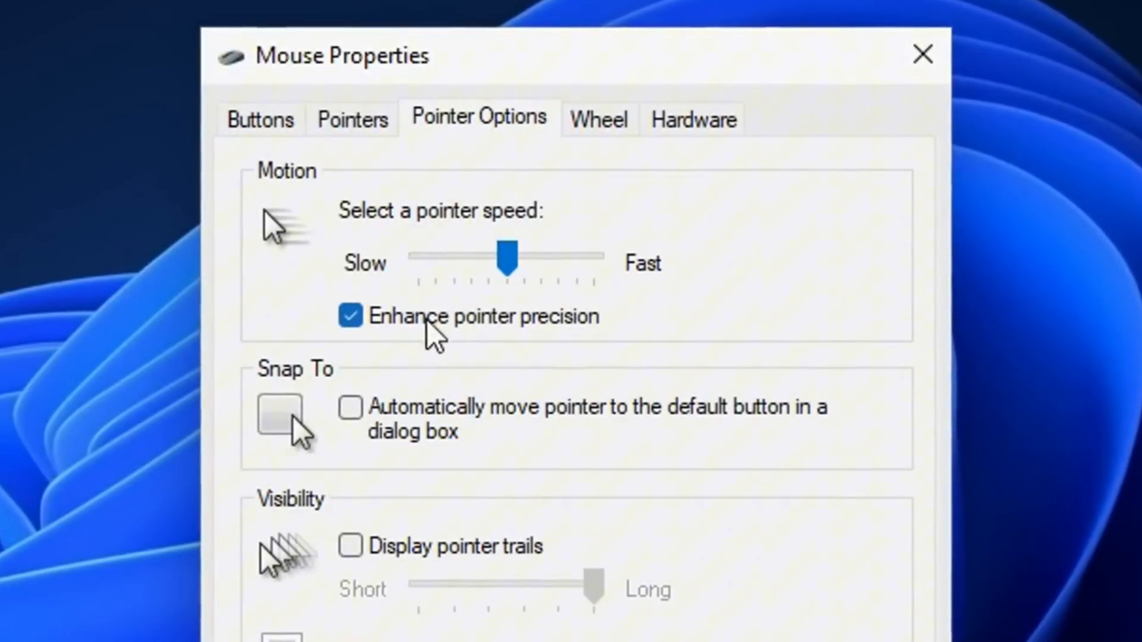
left_click(350, 316)
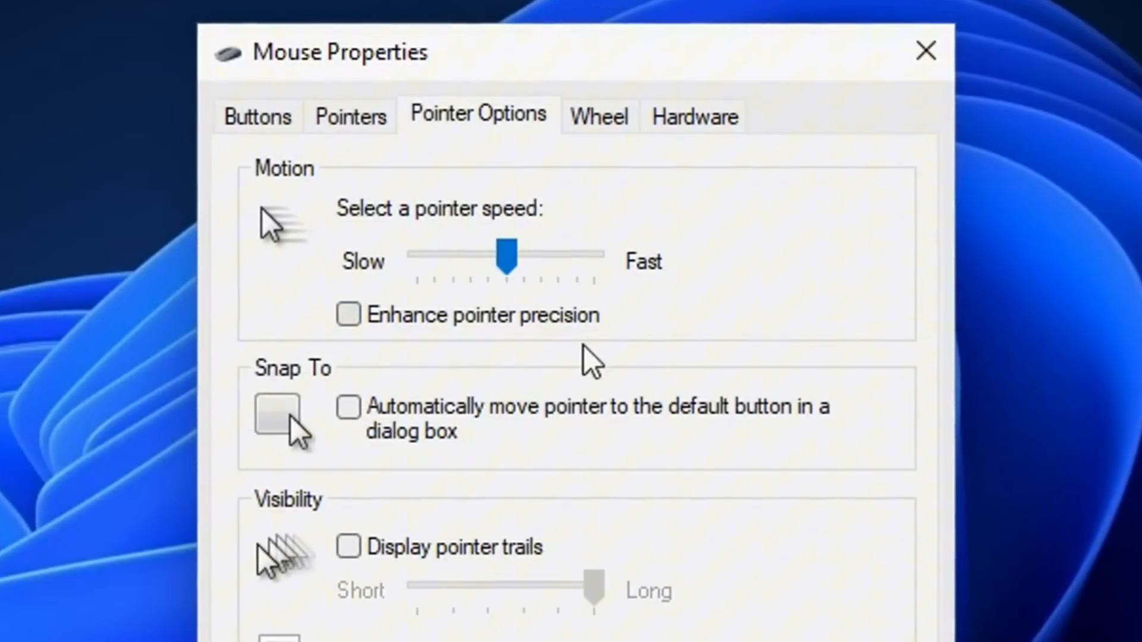